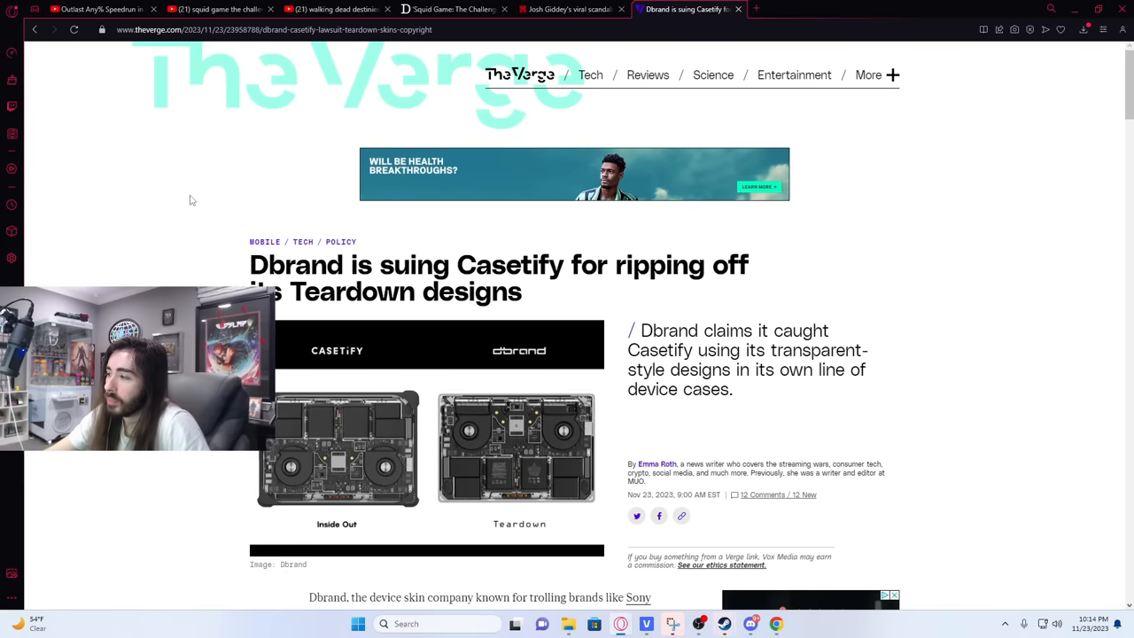
Scroll the Dbrand v. Casetify article so the headline and lead image fill the view.
scroll(down, 3)
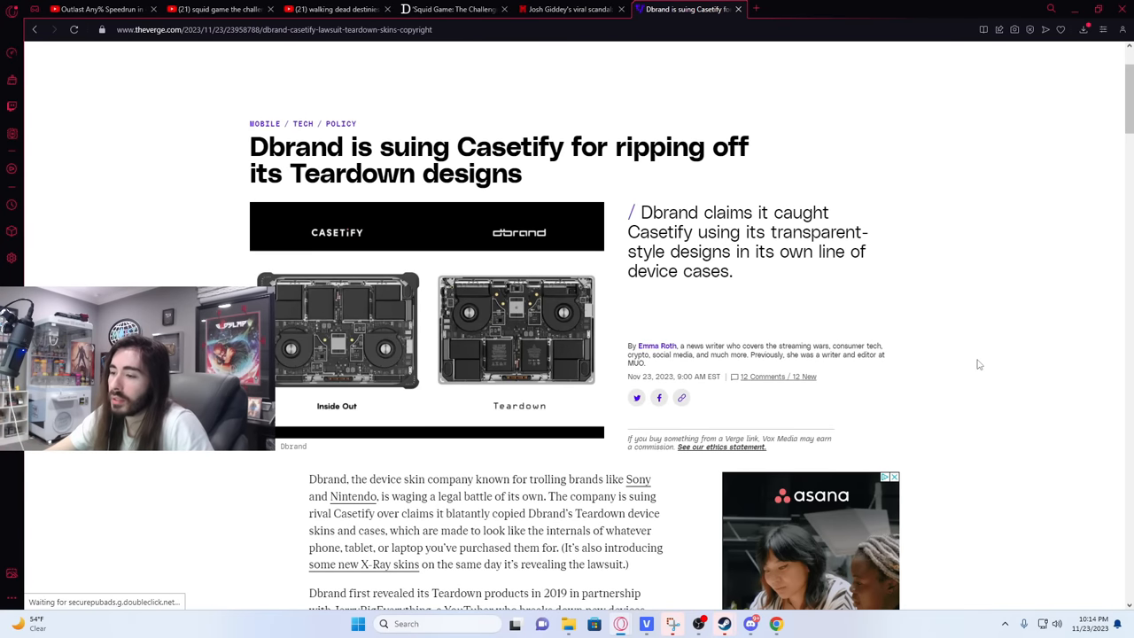
scroll(down, 3)
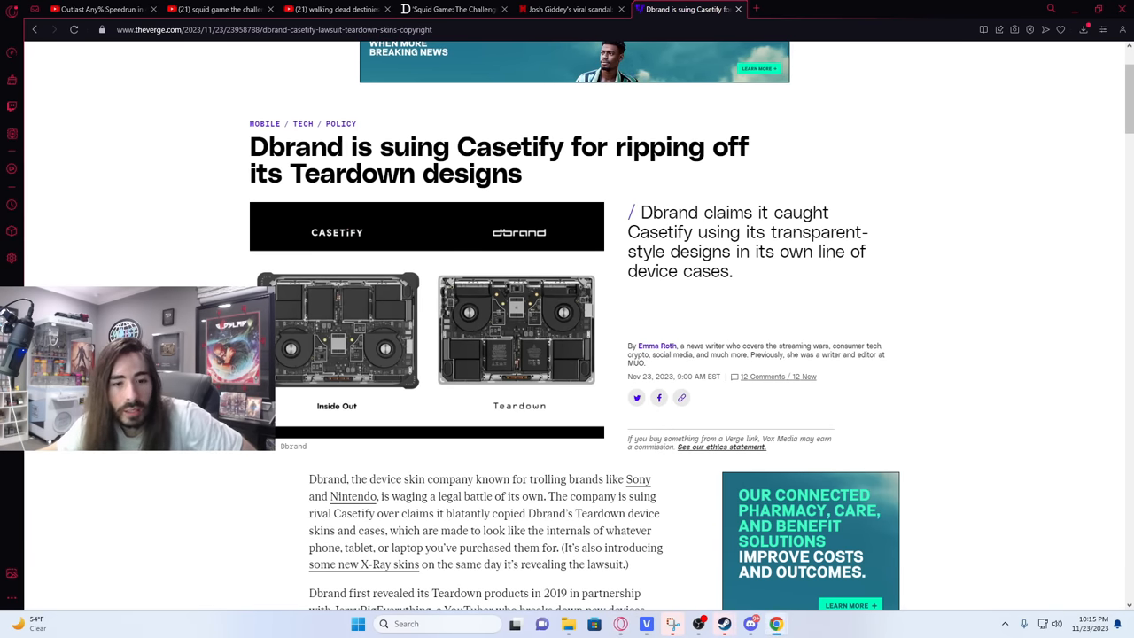
Scroll past the Teardown background paragraphs to the MacBook Pro scan comparison image.
scroll(down, 3)
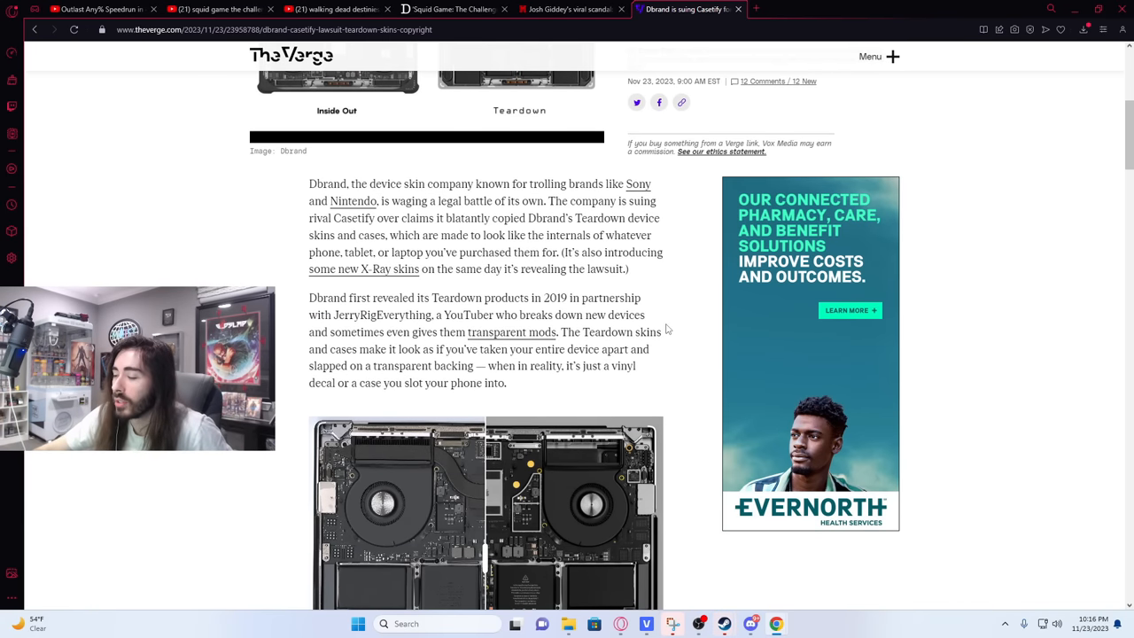
mouse_move(674, 337)
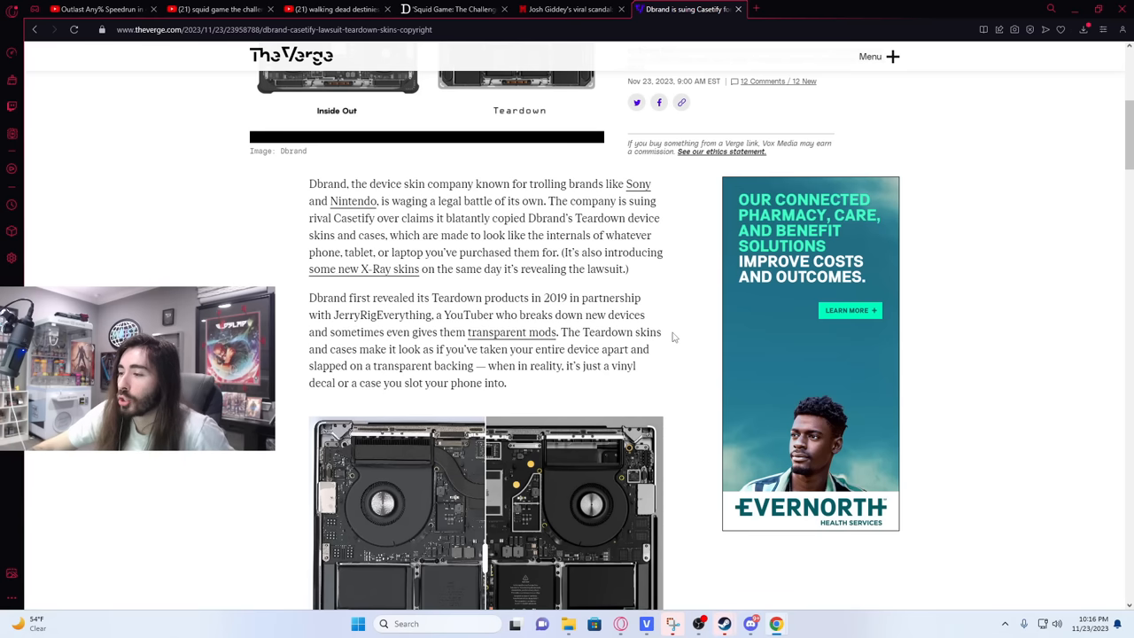
scroll(down, 3)
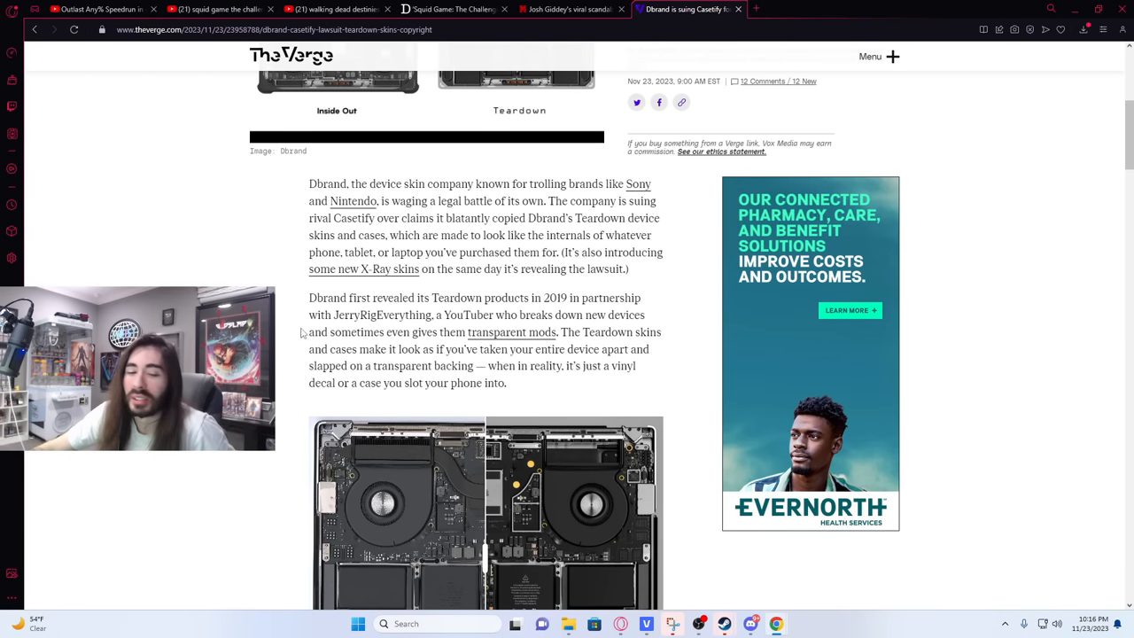
mouse_move(285, 321)
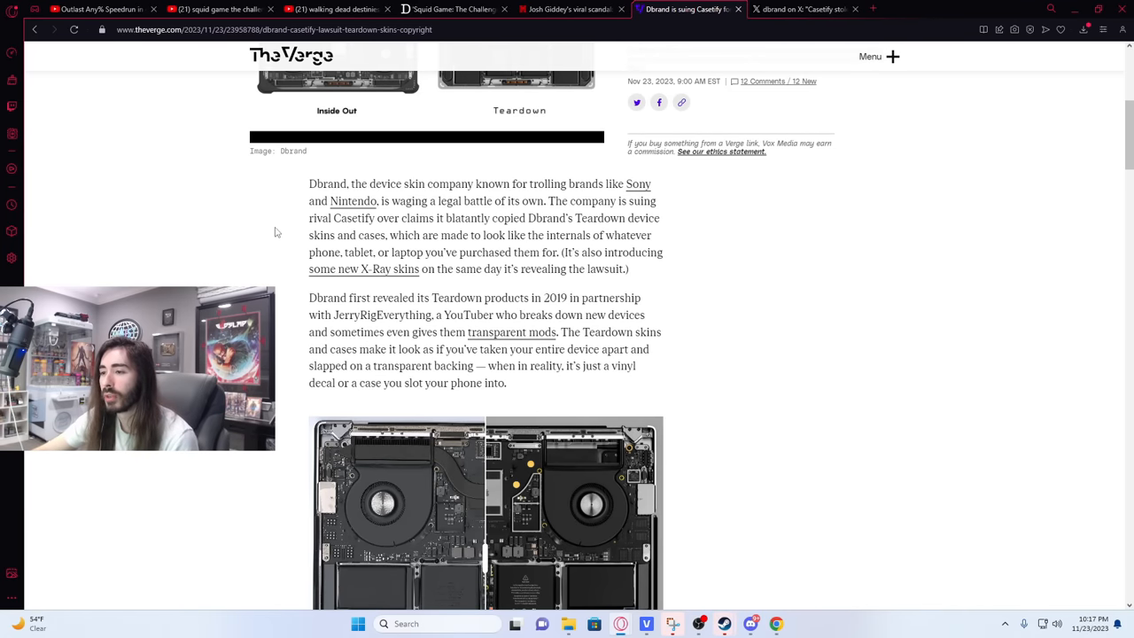
scroll(down, 3)
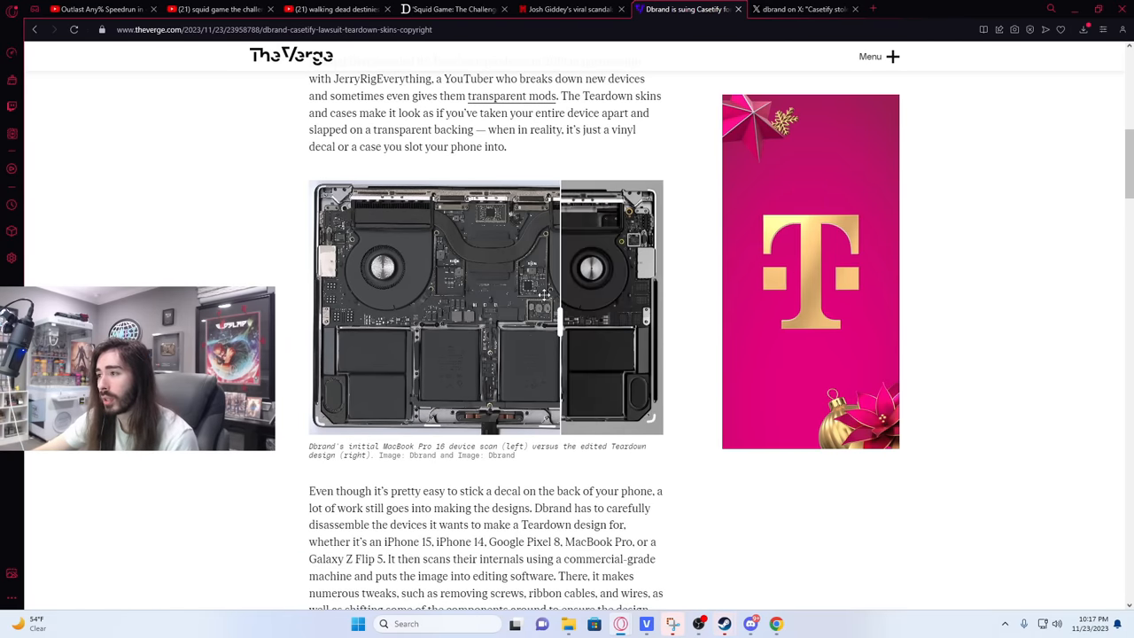
Scroll down to the Inside Parts paragraph and the Dbrand video embed.
scroll(down, 3)
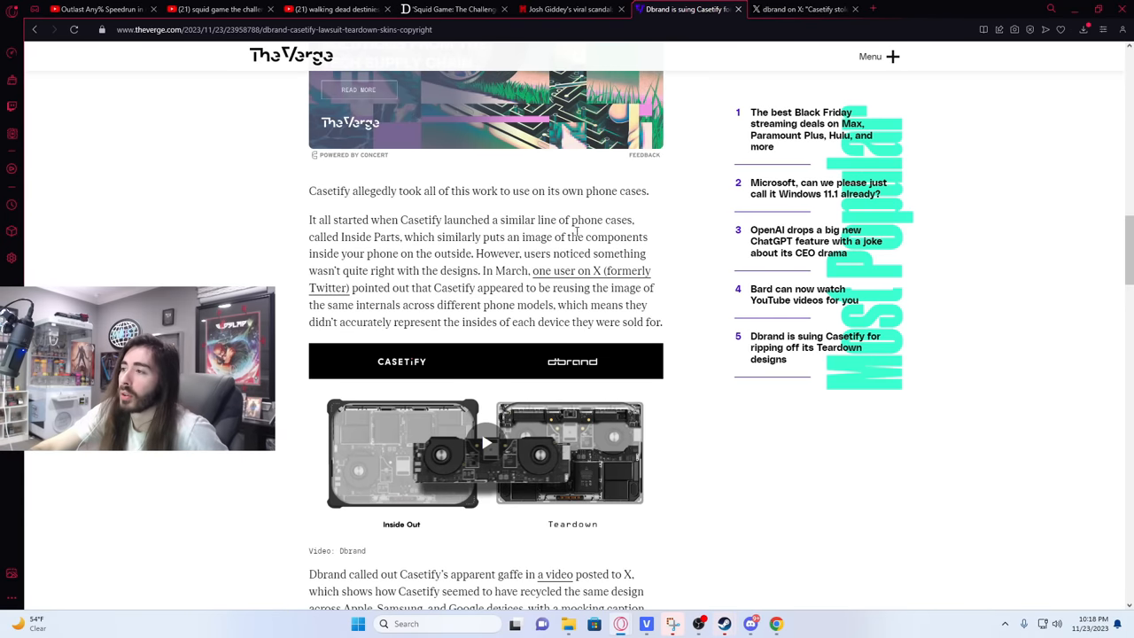
mouse_move(239, 203)
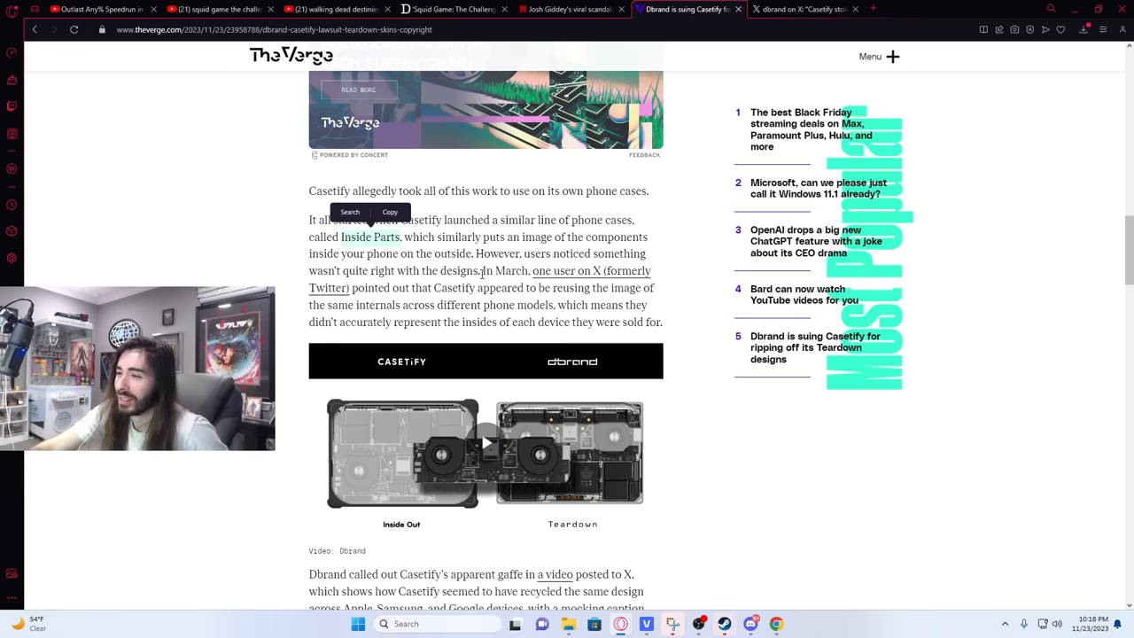
mouse_move(478, 284)
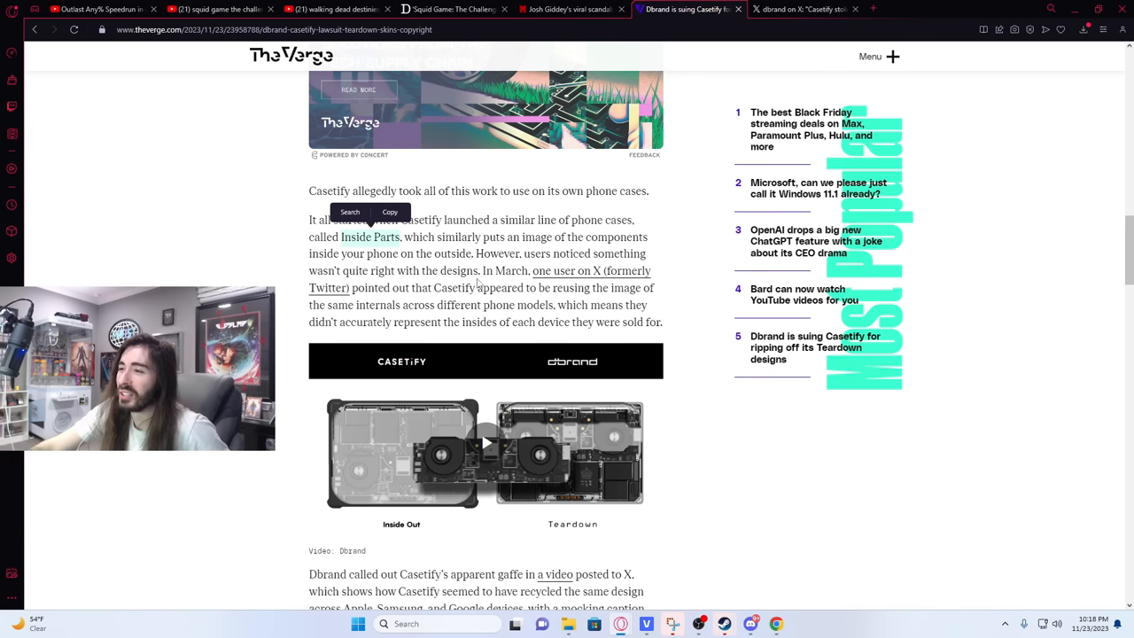
mouse_move(701, 288)
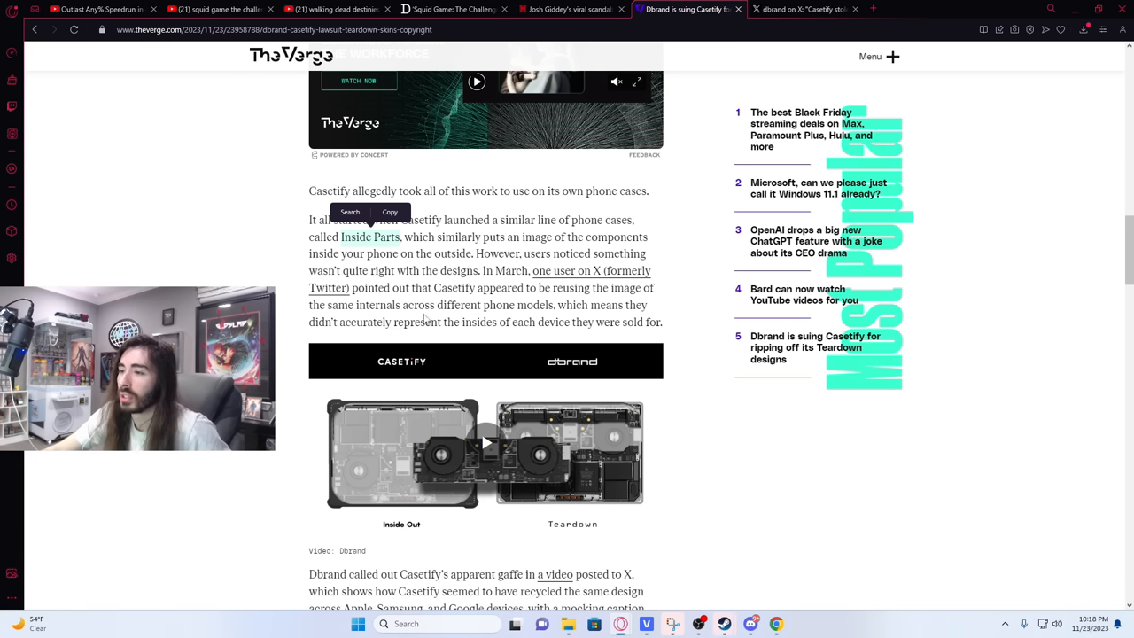
mouse_move(678, 315)
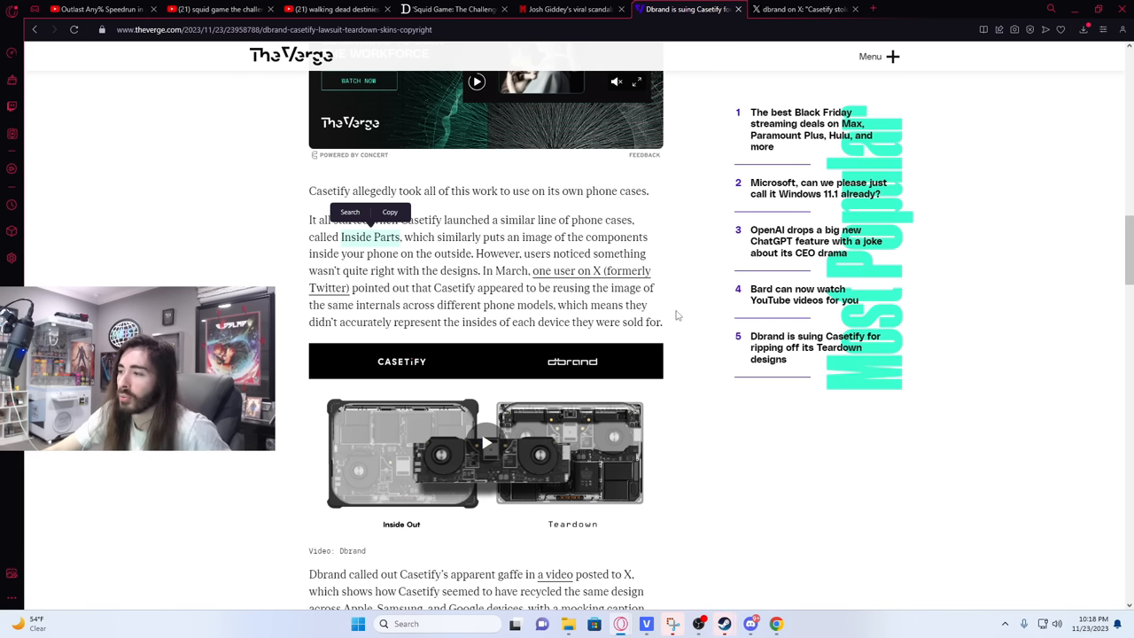
mouse_move(675, 309)
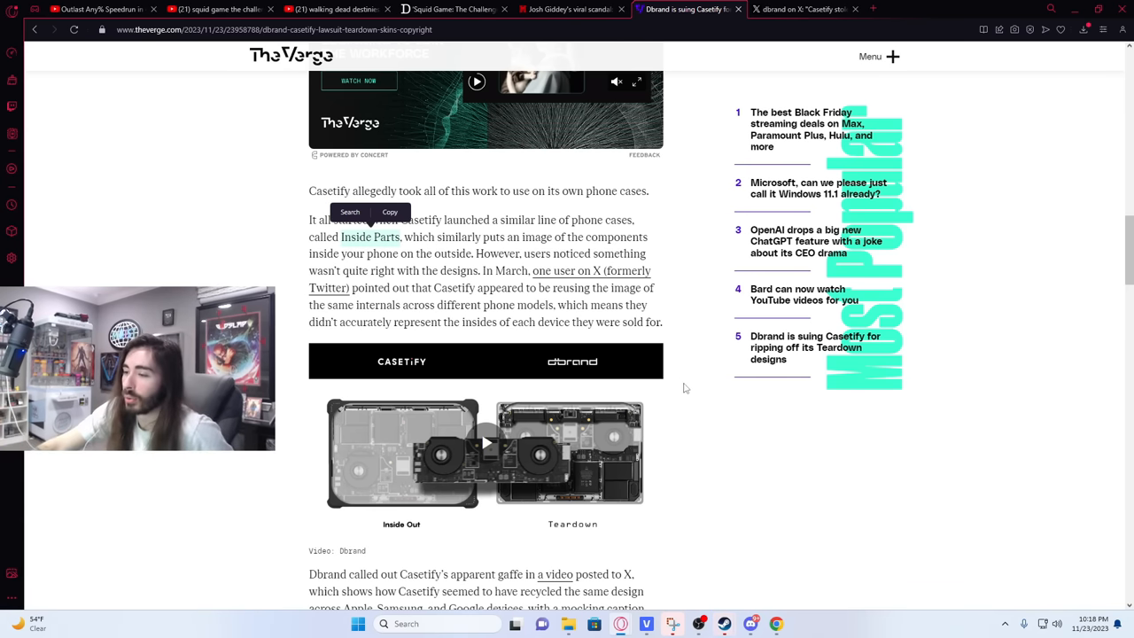
Start the embedded Dbrand video comparing Inside Out with Teardown.
scroll(down, 3)
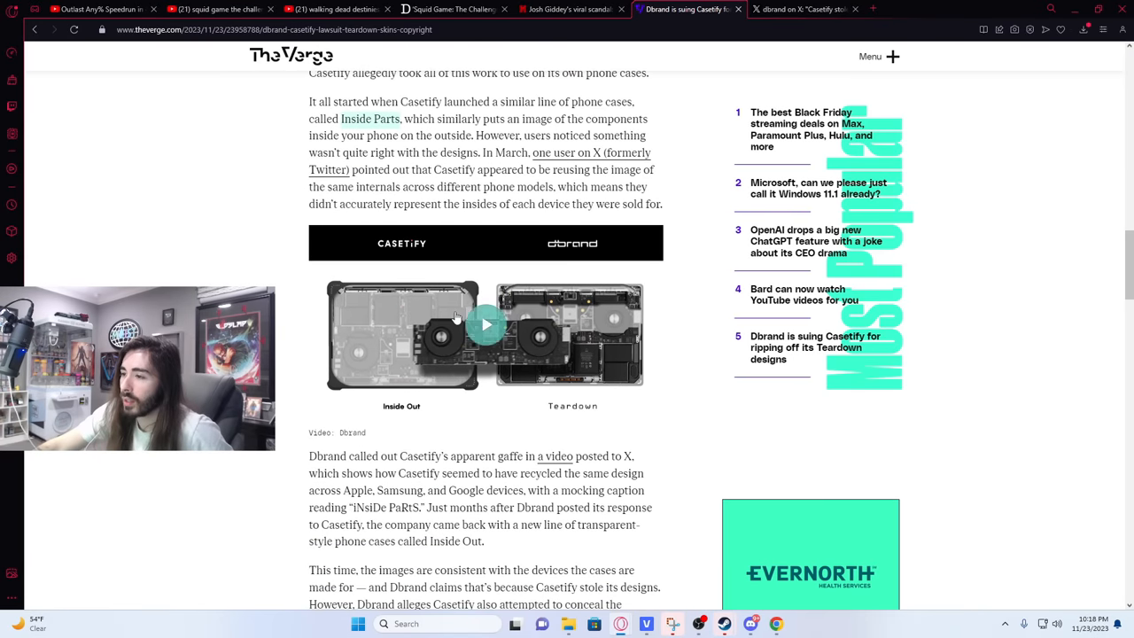
click(485, 323)
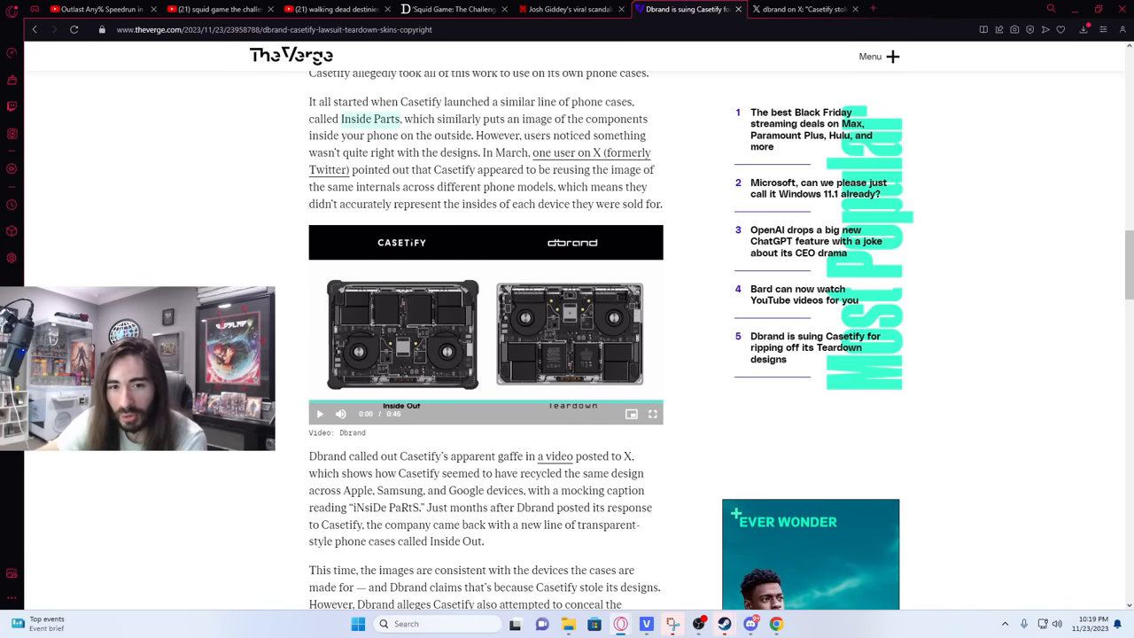
Scroll past the video to the paragraphs on the R0807 tag and Easter eggs.
scroll(down, 3)
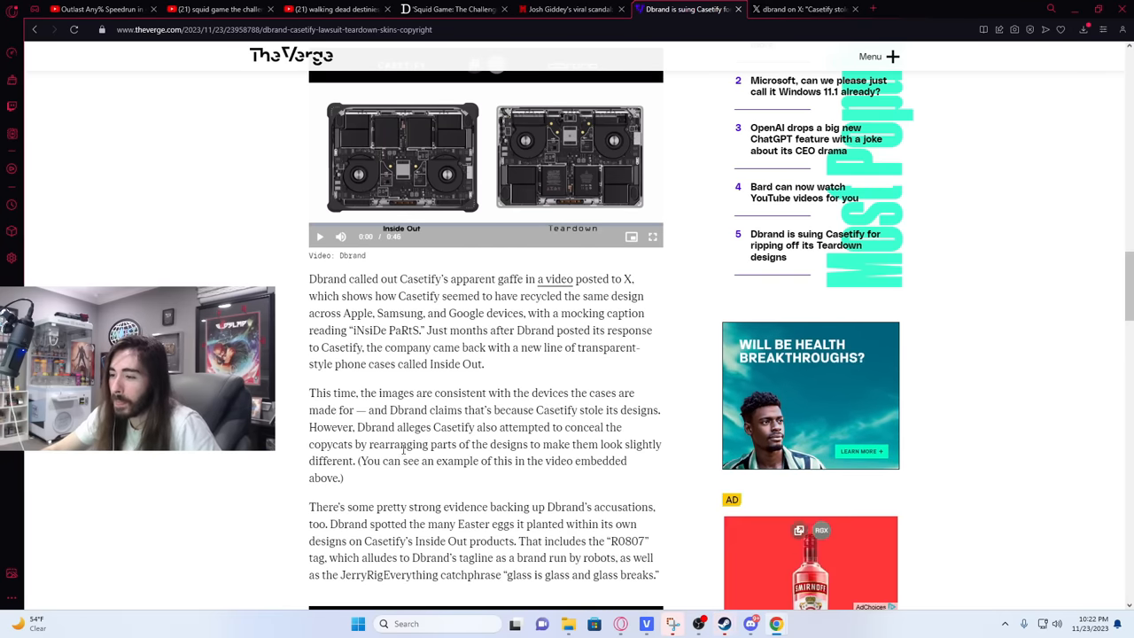
Read through the R0807 image, CEO quote and federal lawsuit paragraphs to the X-ray skins paragraph.
scroll(down, 3)
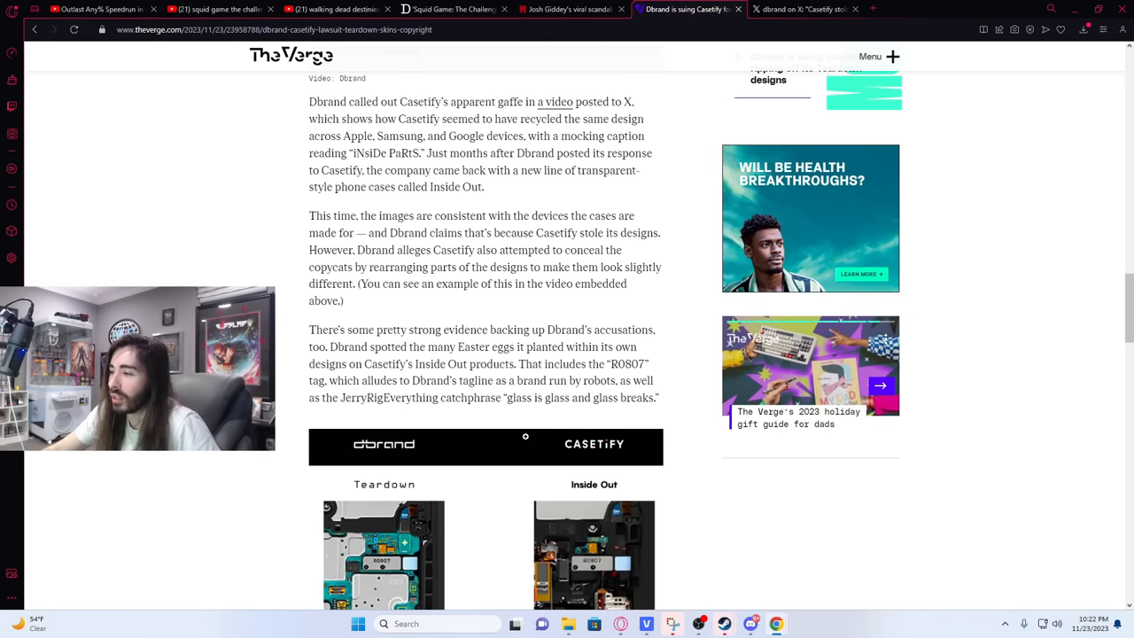
scroll(down, 3)
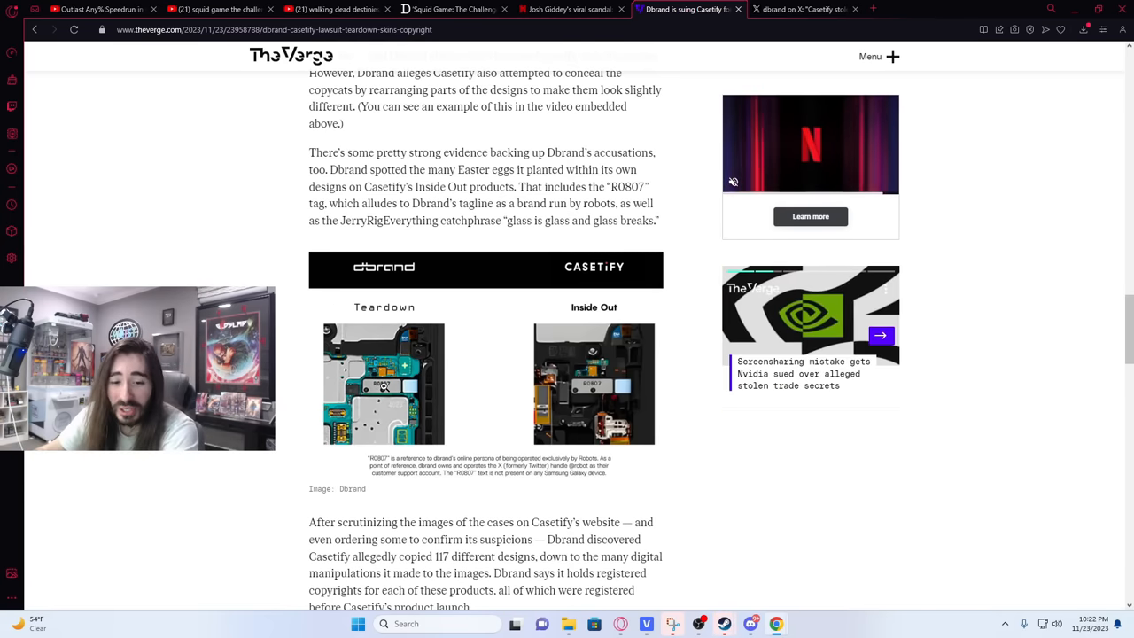
scroll(down, 3)
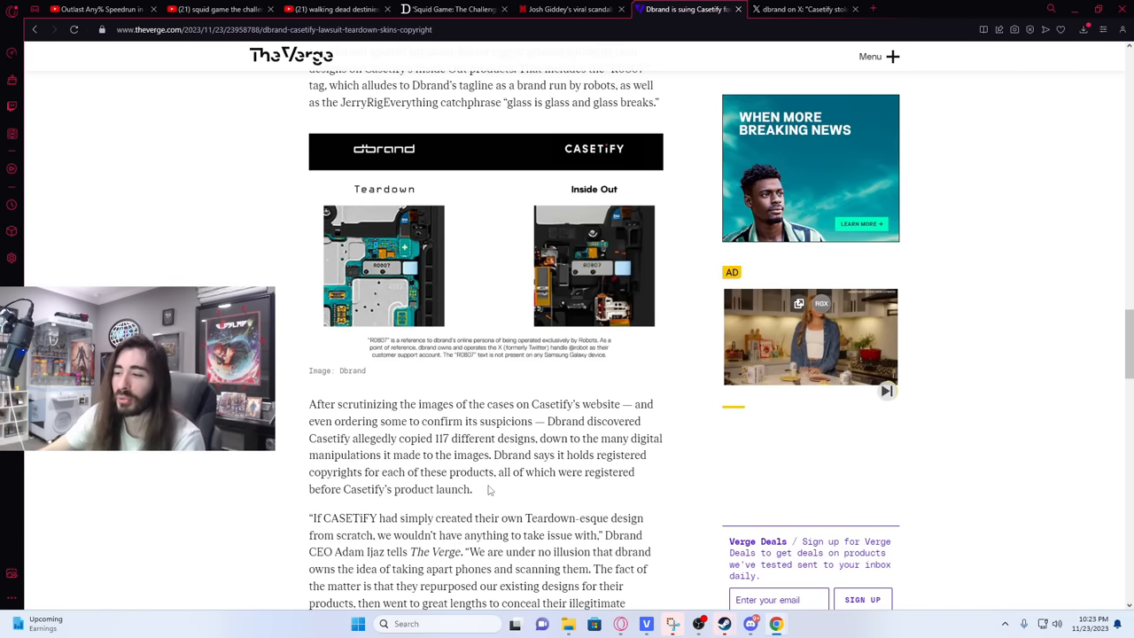
scroll(down, 3)
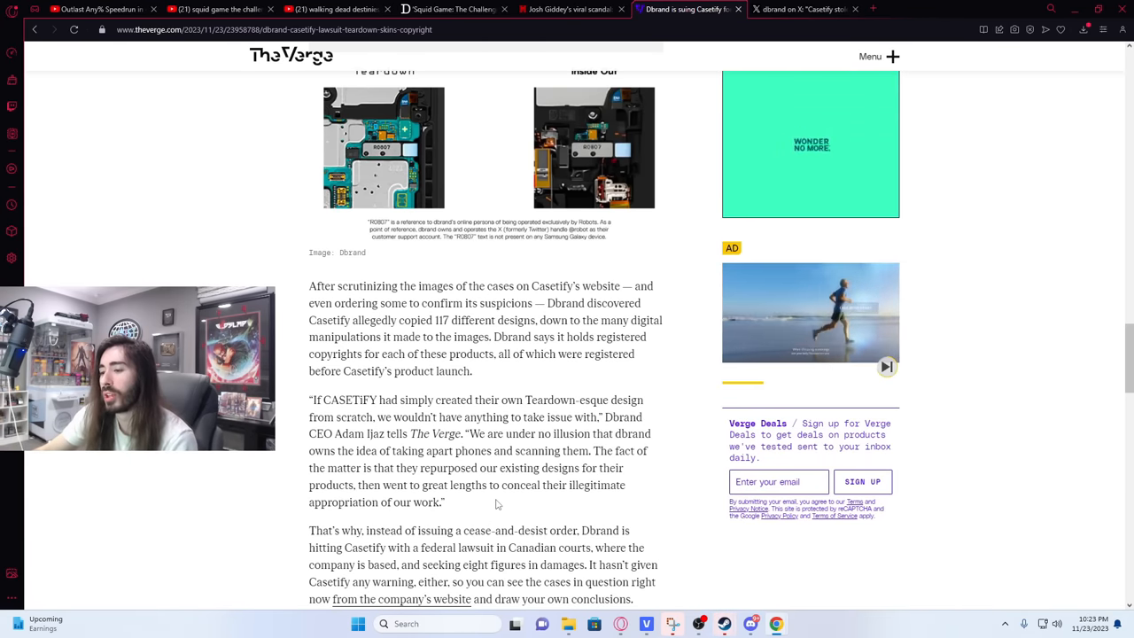
scroll(down, 3)
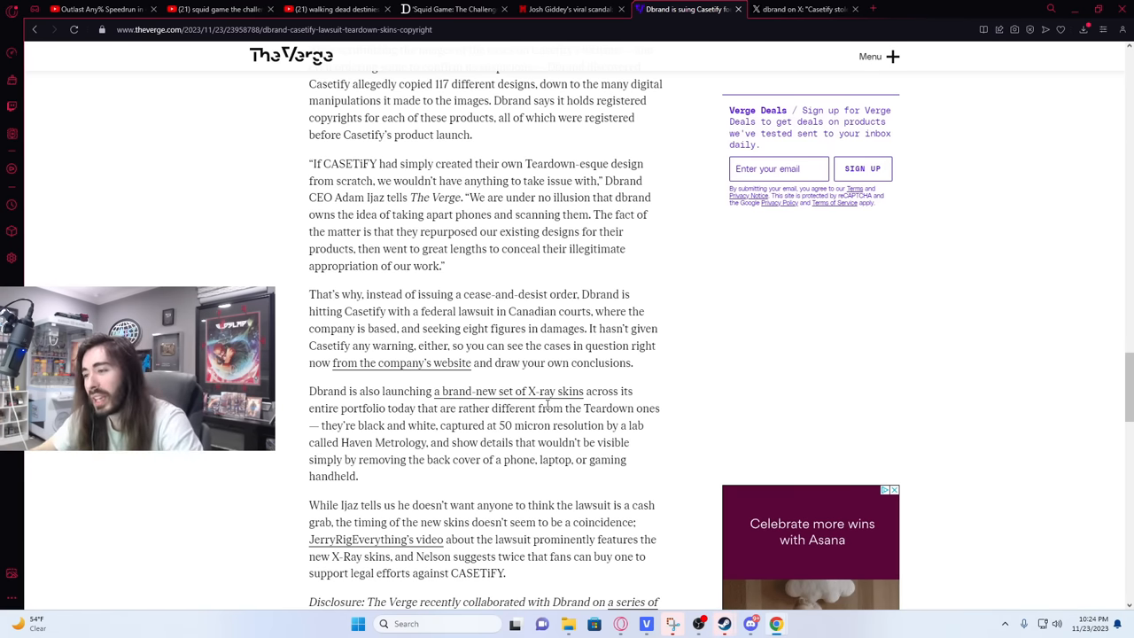
Skim to the article's end, then back to the Teardown versus Inside Out image.
scroll(up, 3)
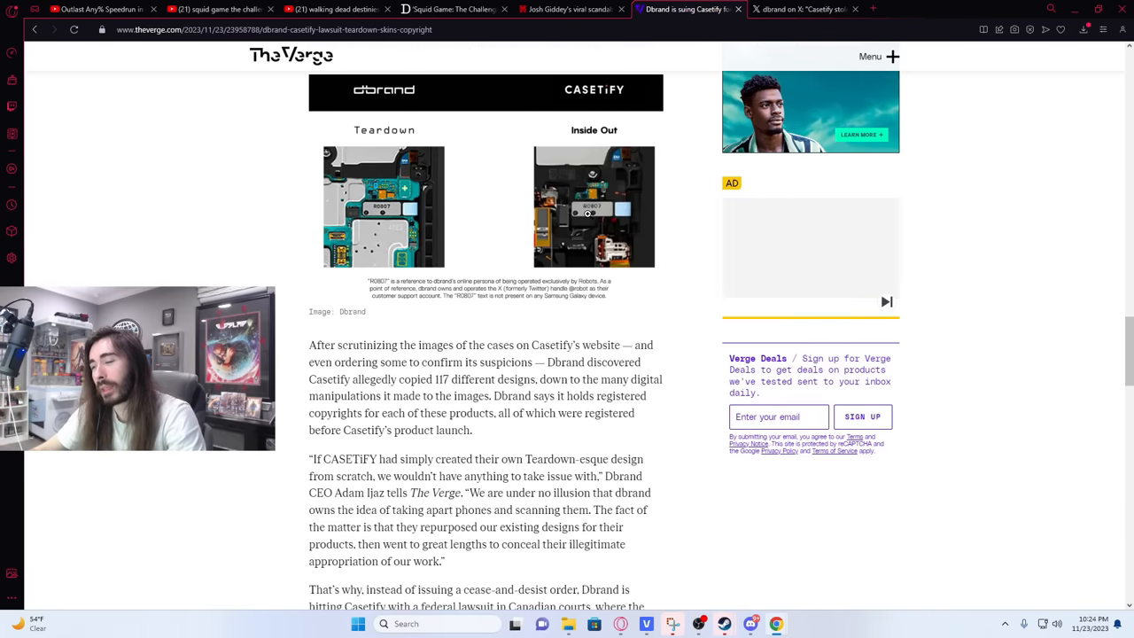
scroll(down, 3)
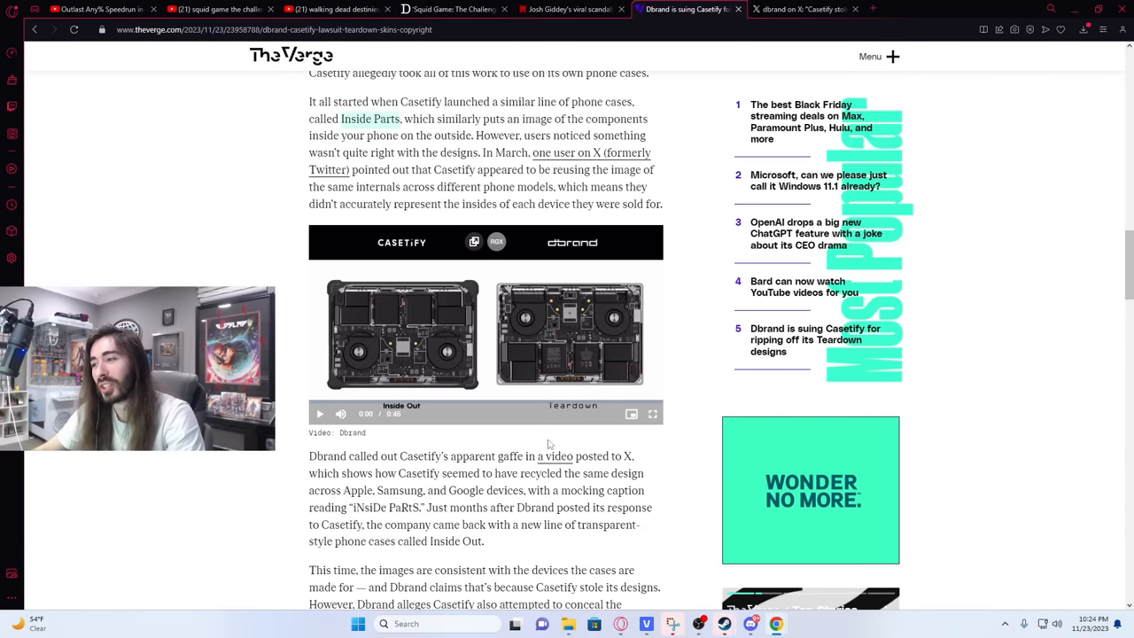
scroll(down, 3)
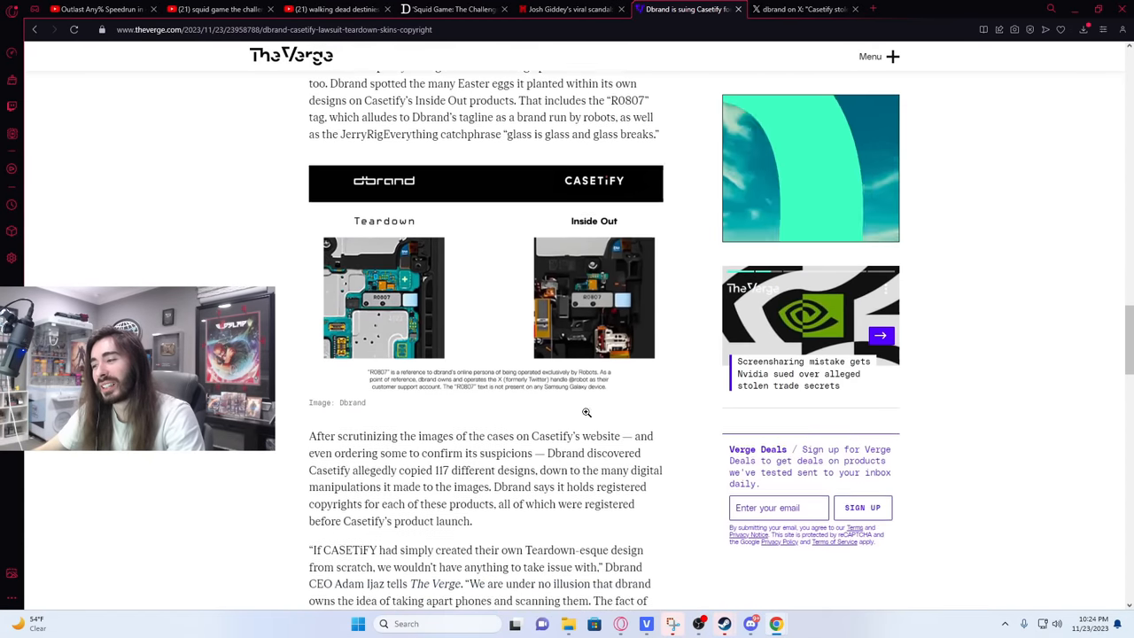
scroll(down, 3)
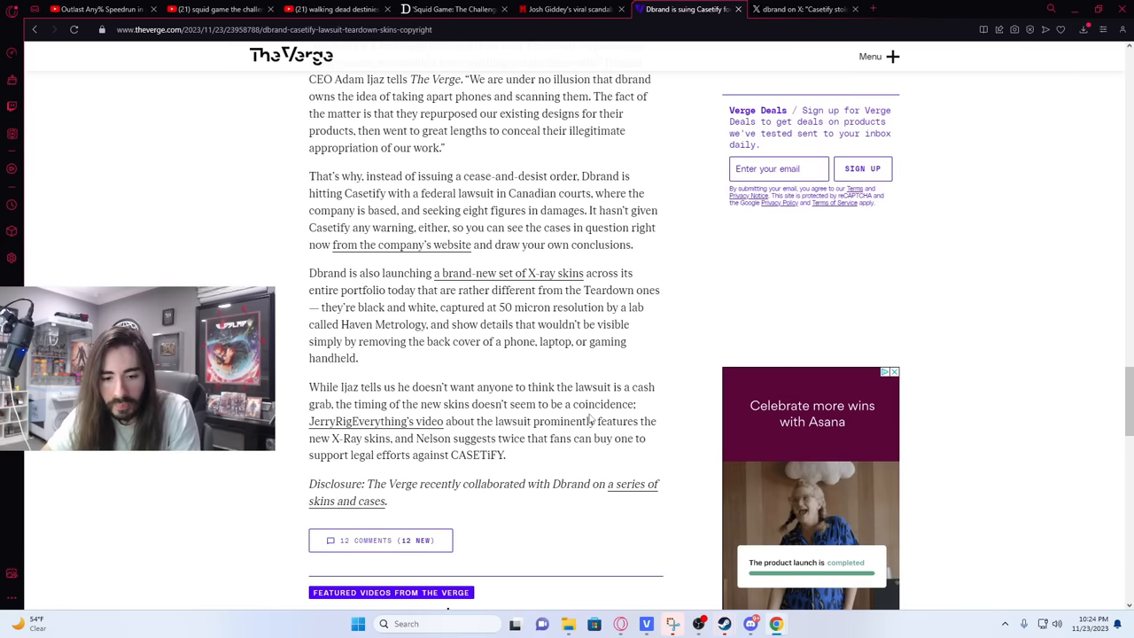
scroll(up, 3)
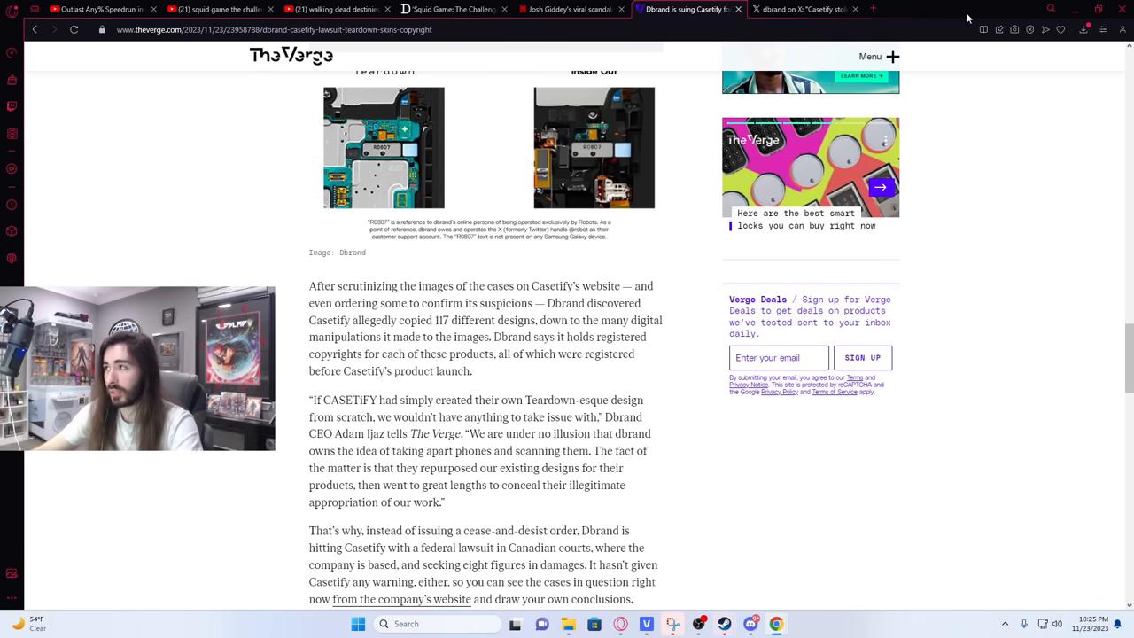
Switch to the dbrand on X tab showing the 'glass is glass and glass breaks' post.
click(805, 9)
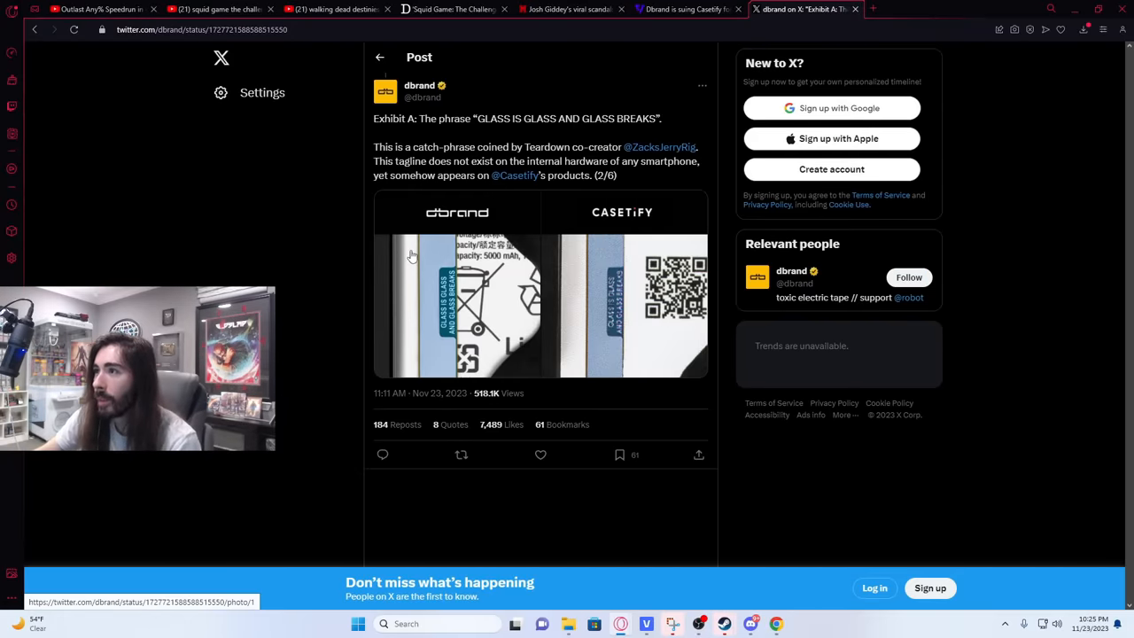
mouse_move(408, 241)
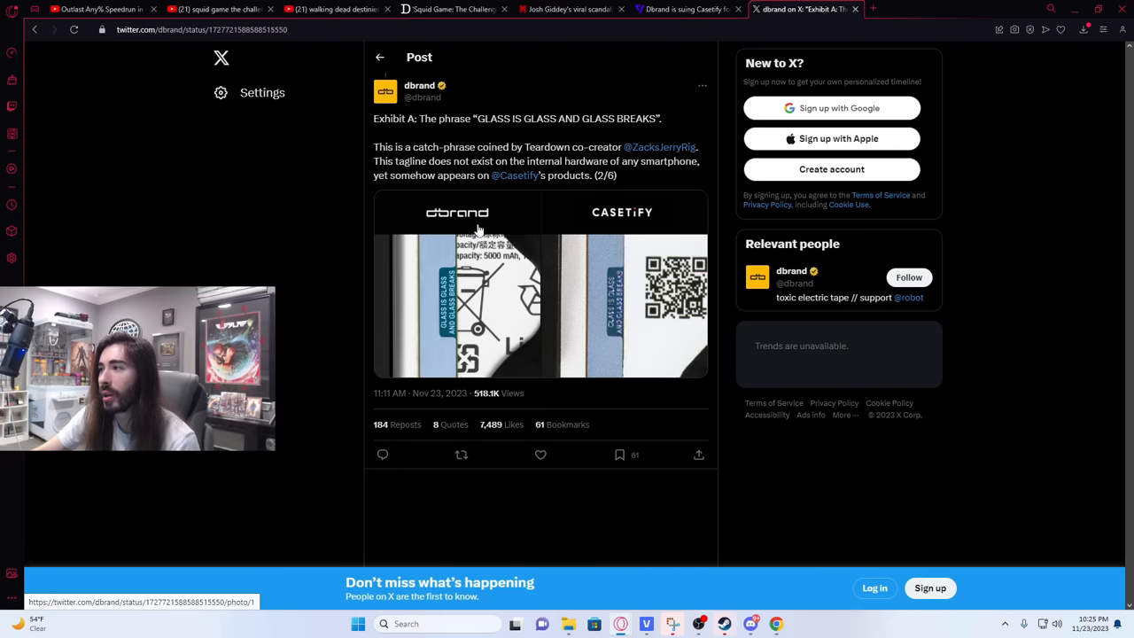
mouse_move(674, 161)
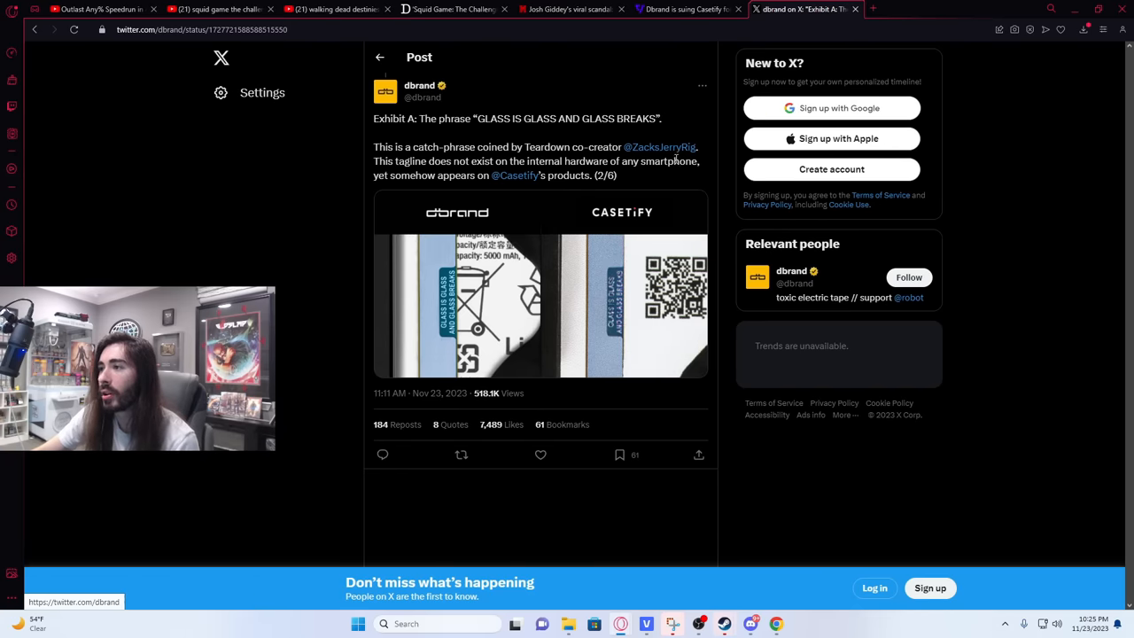
mouse_move(625, 147)
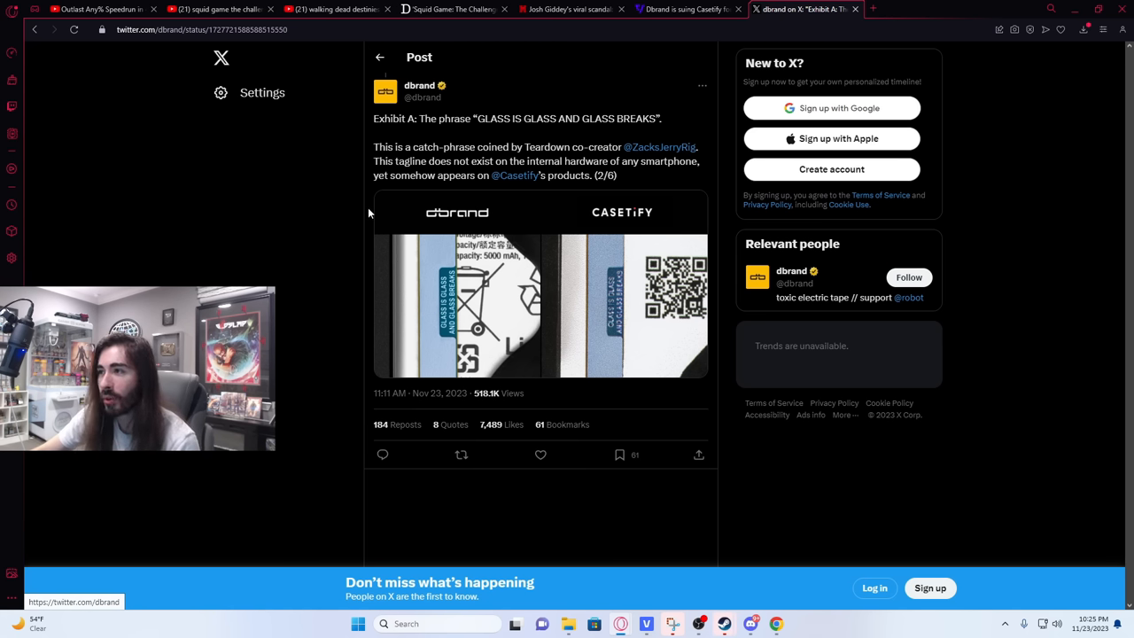
mouse_move(614, 338)
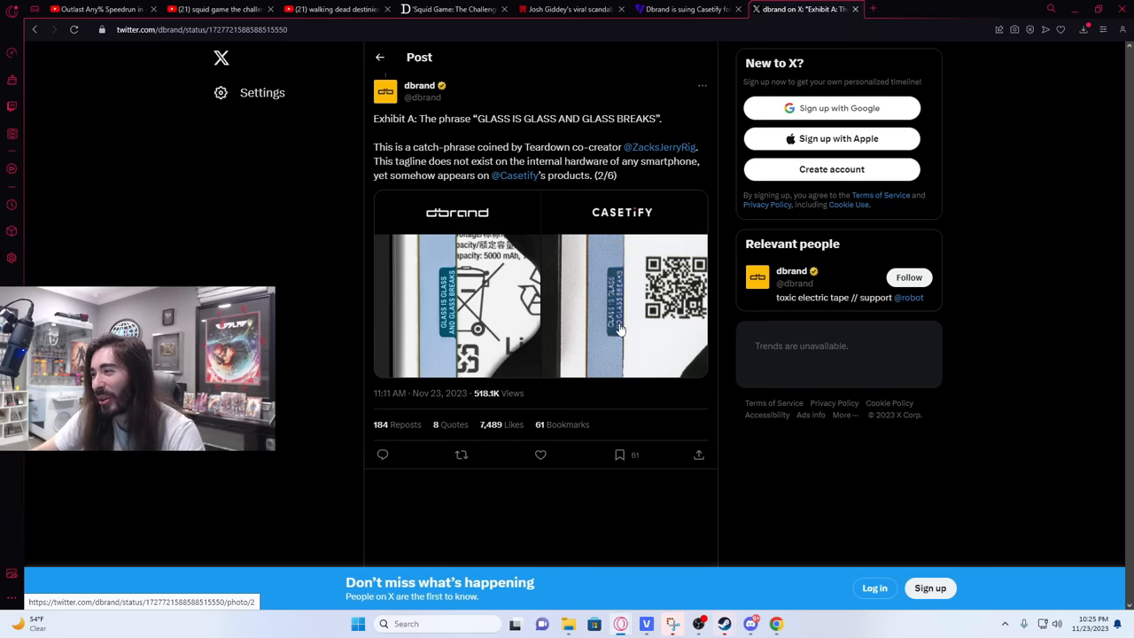
mouse_move(447, 284)
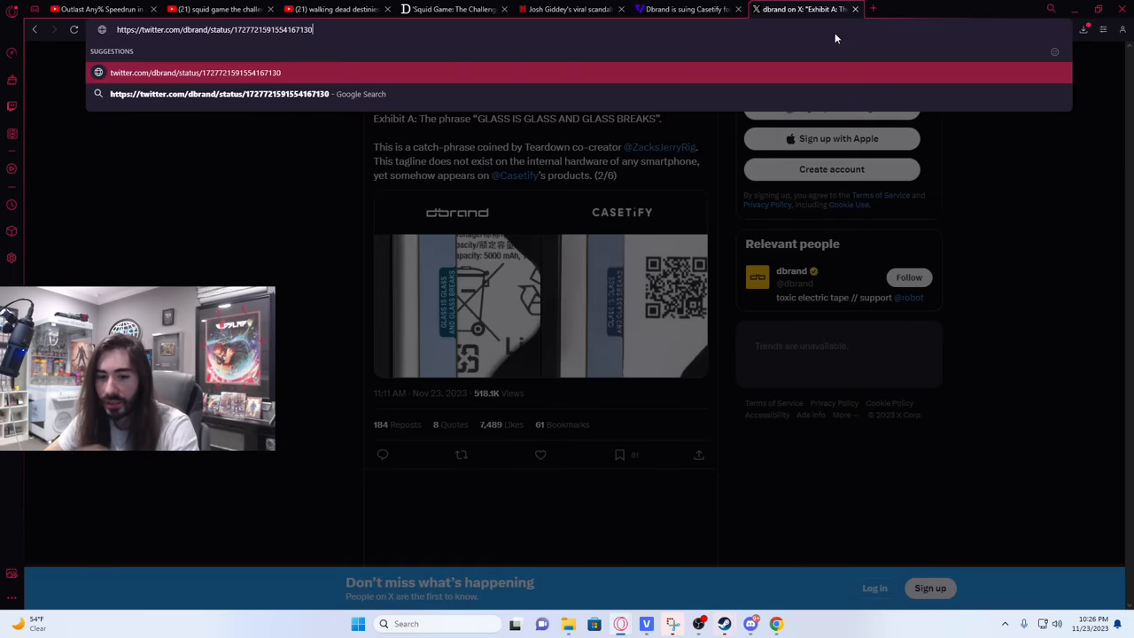
Load dbrand's Exhibit B post showing the '11 11 11' comparison image.
key(Enter)
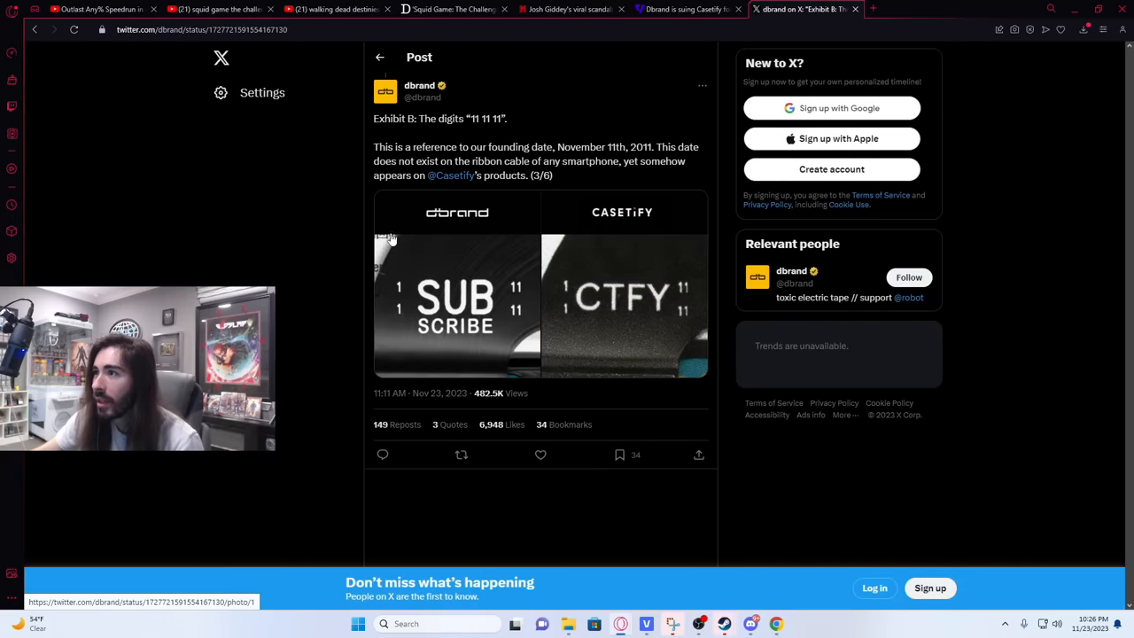
mouse_move(349, 228)
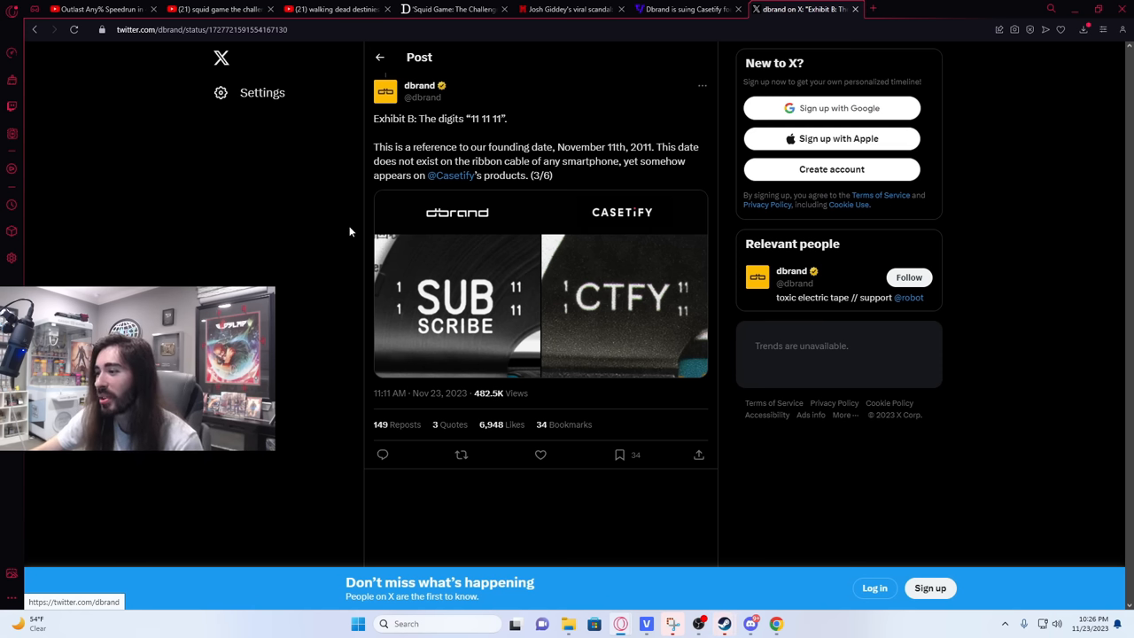
mouse_move(407, 304)
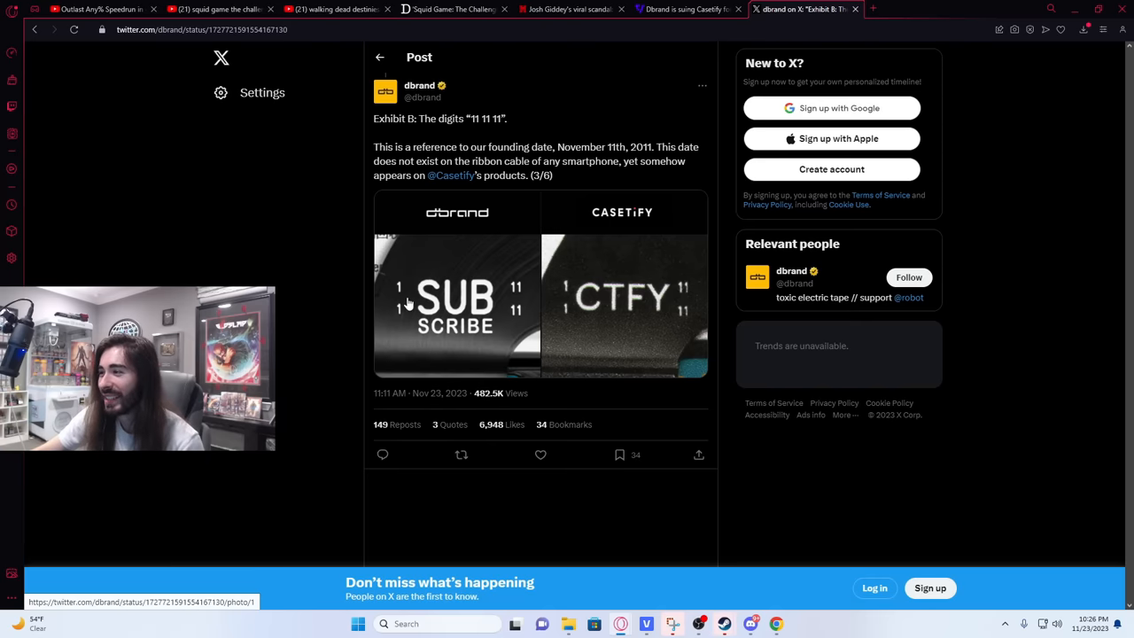
mouse_move(395, 303)
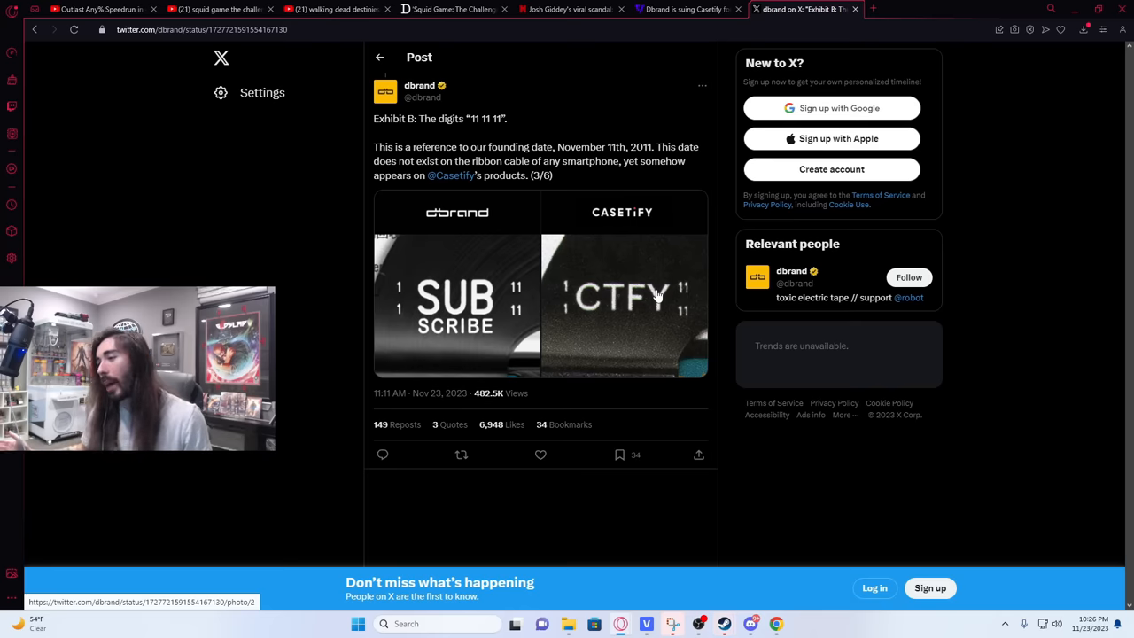
mouse_move(693, 304)
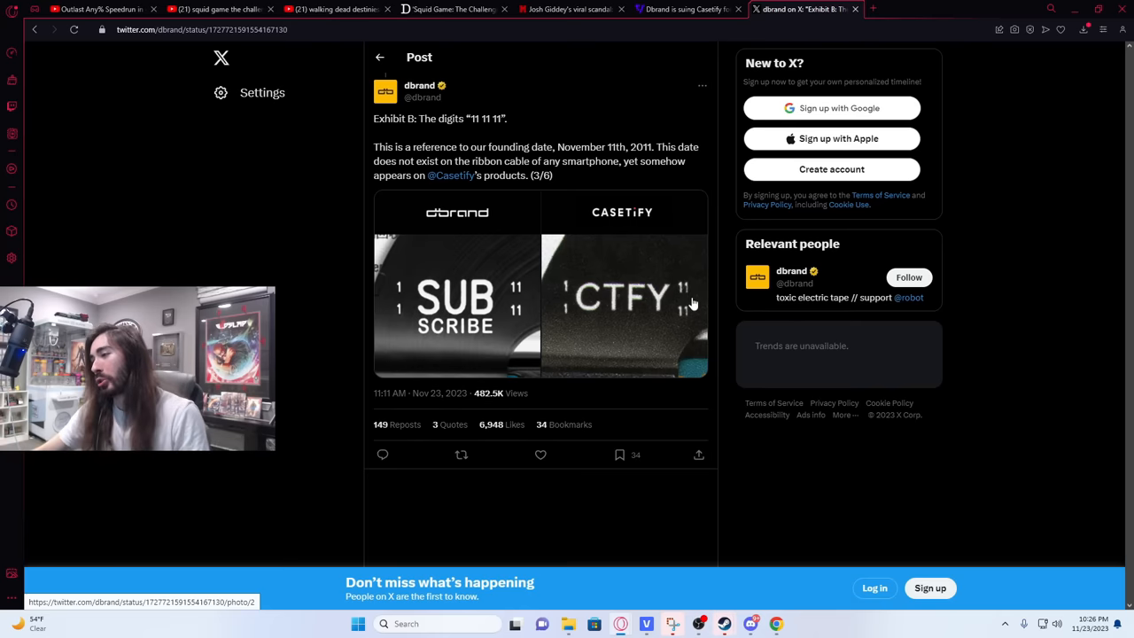
mouse_move(674, 332)
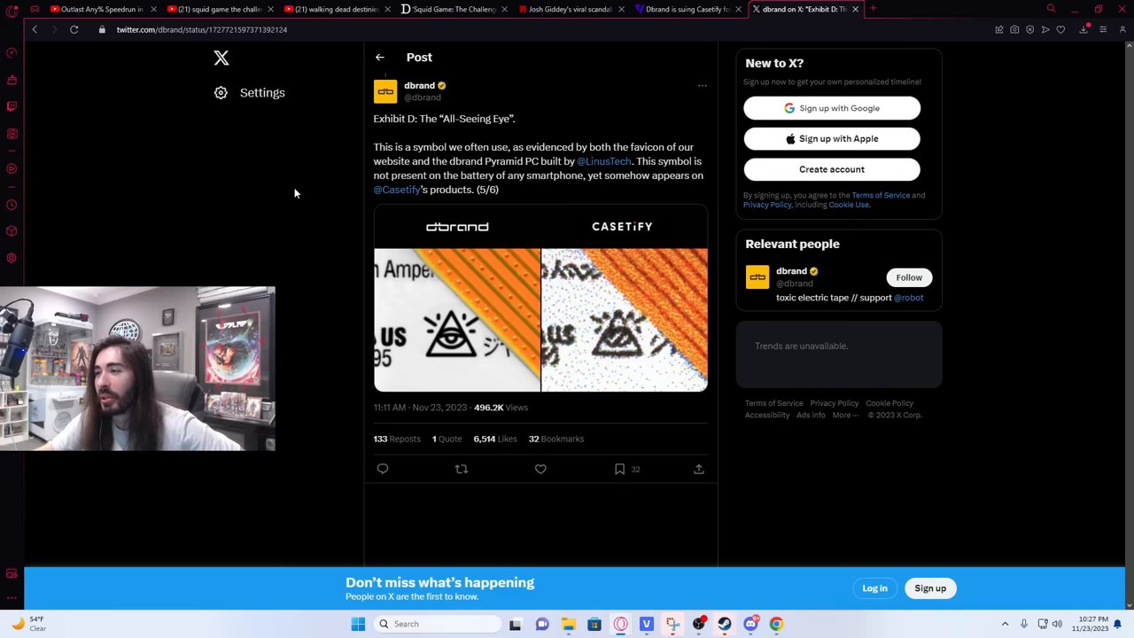
mouse_move(638, 353)
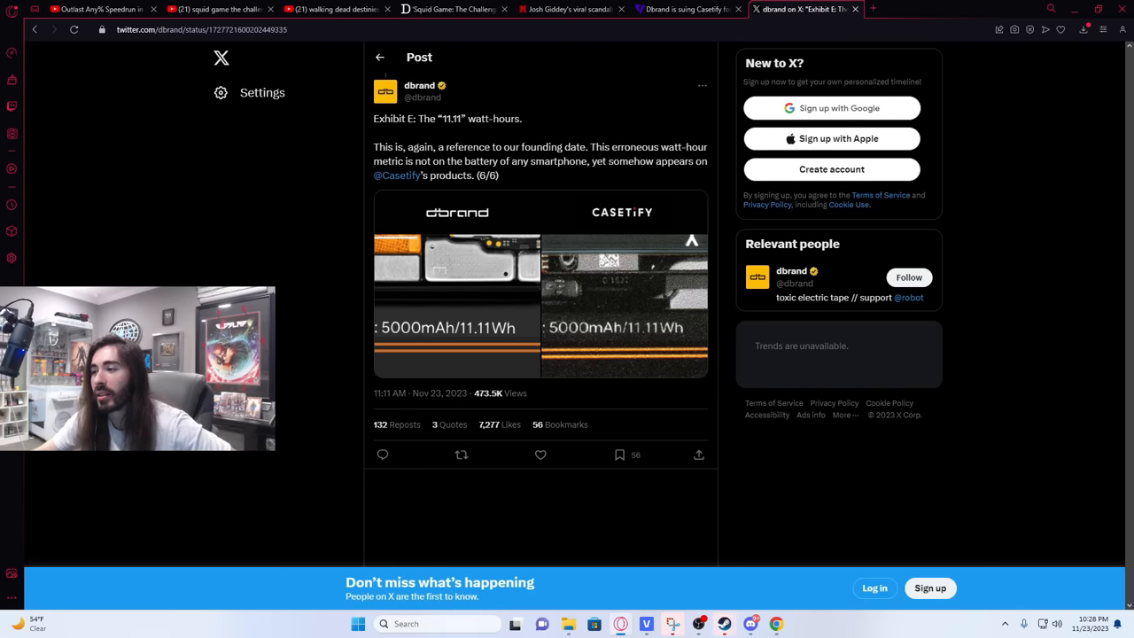
mouse_move(609, 361)
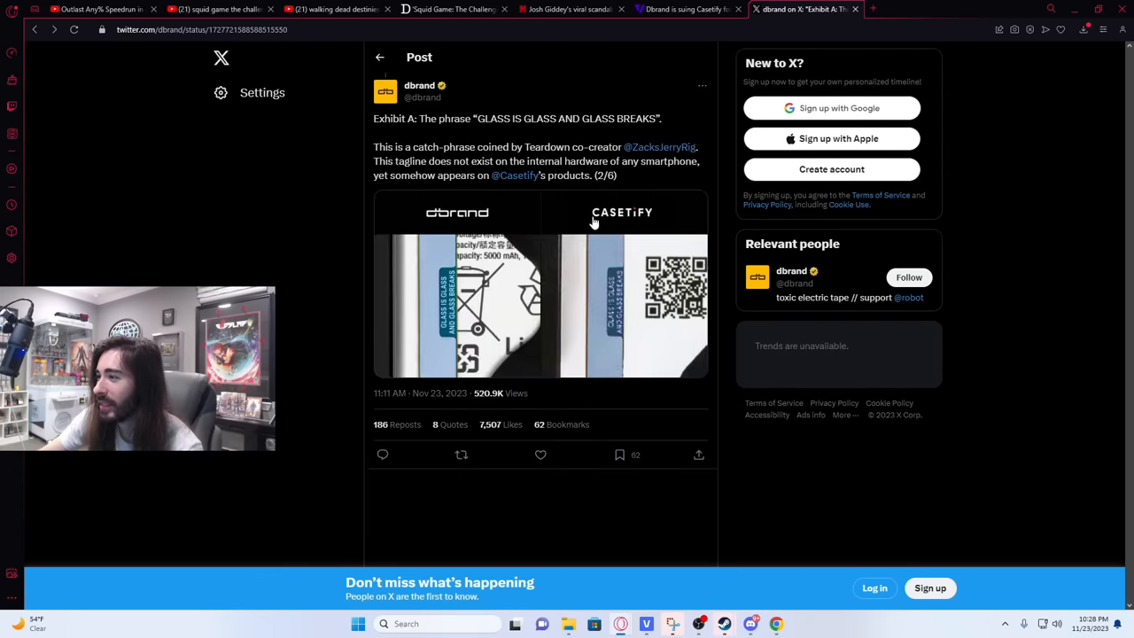
mouse_move(615, 335)
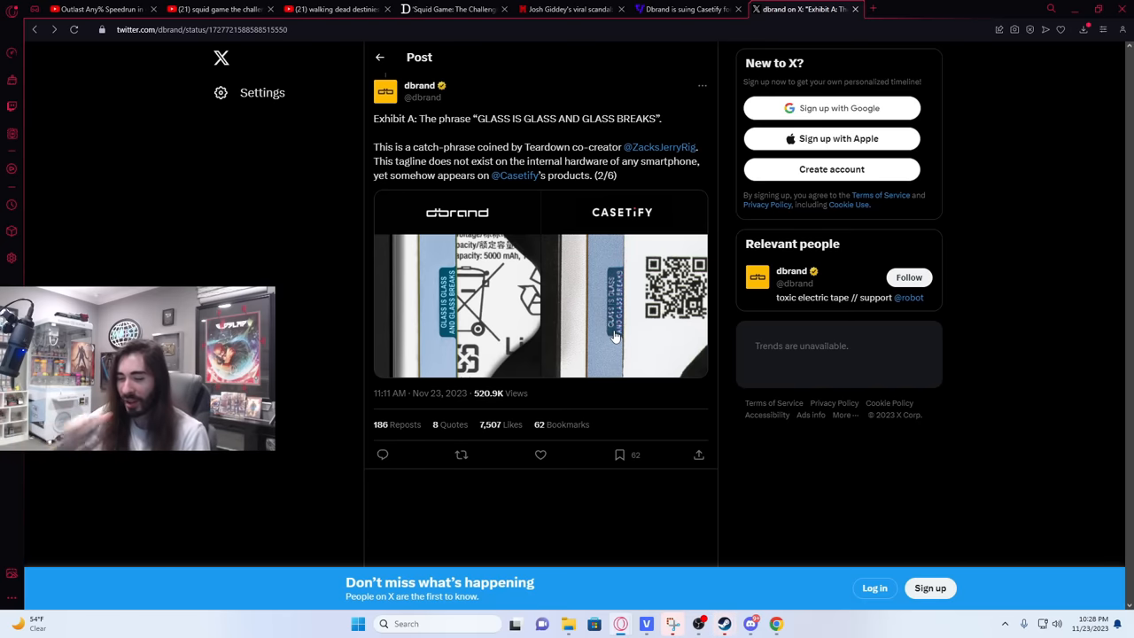
mouse_move(611, 297)
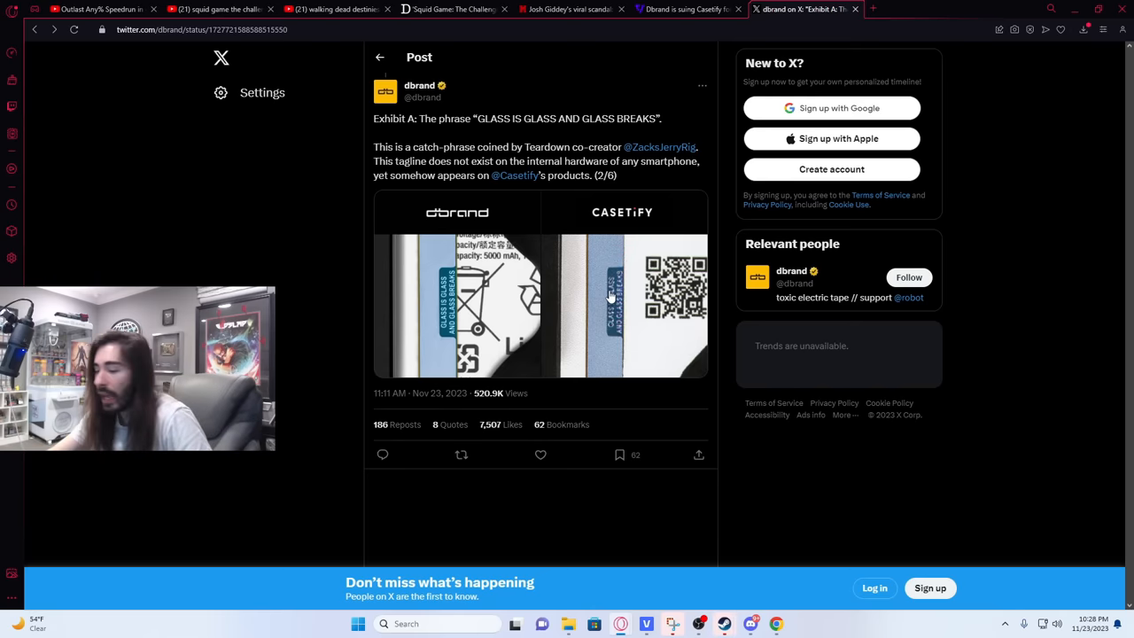
mouse_move(704, 51)
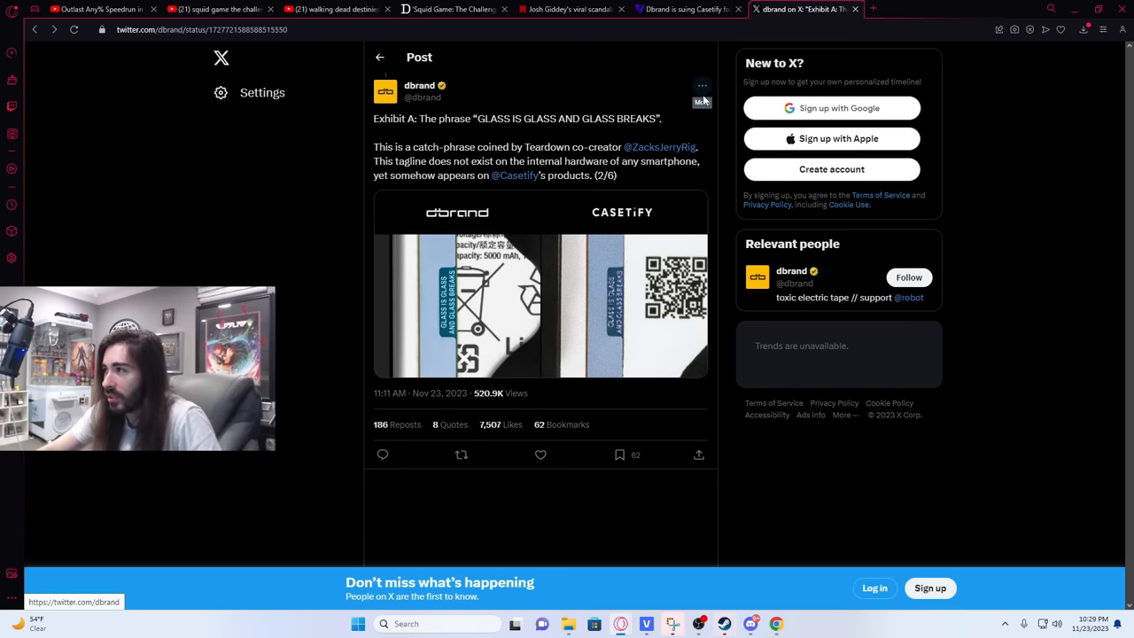
mouse_move(722, 116)
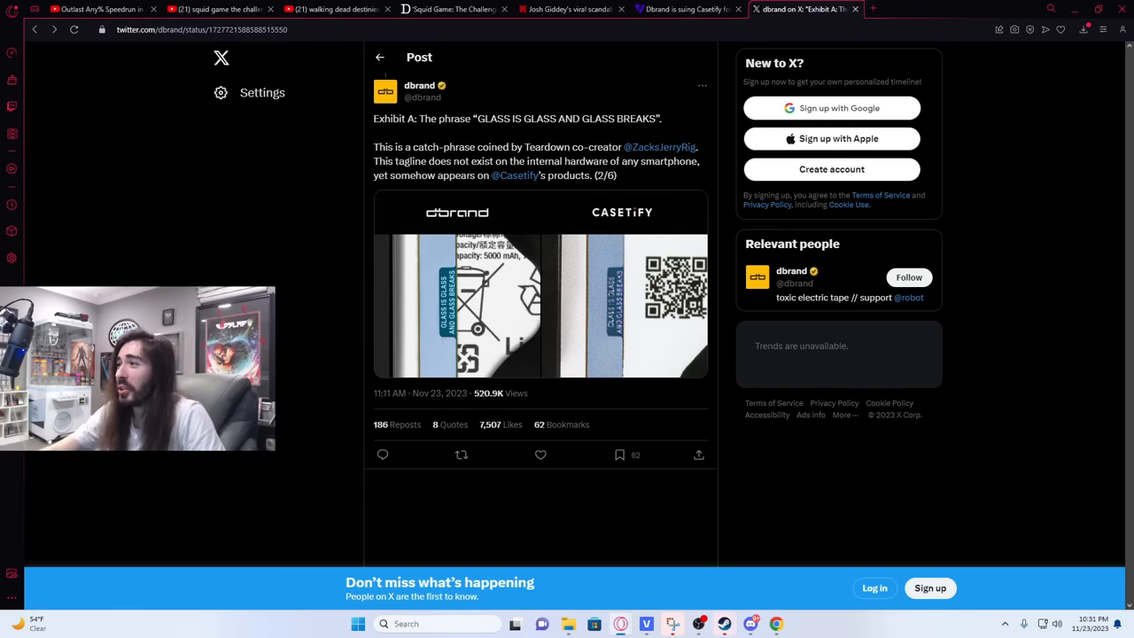
Switch between The Verge and Marca tabs, ending on the Dbrand lawsuit article.
click(683, 10)
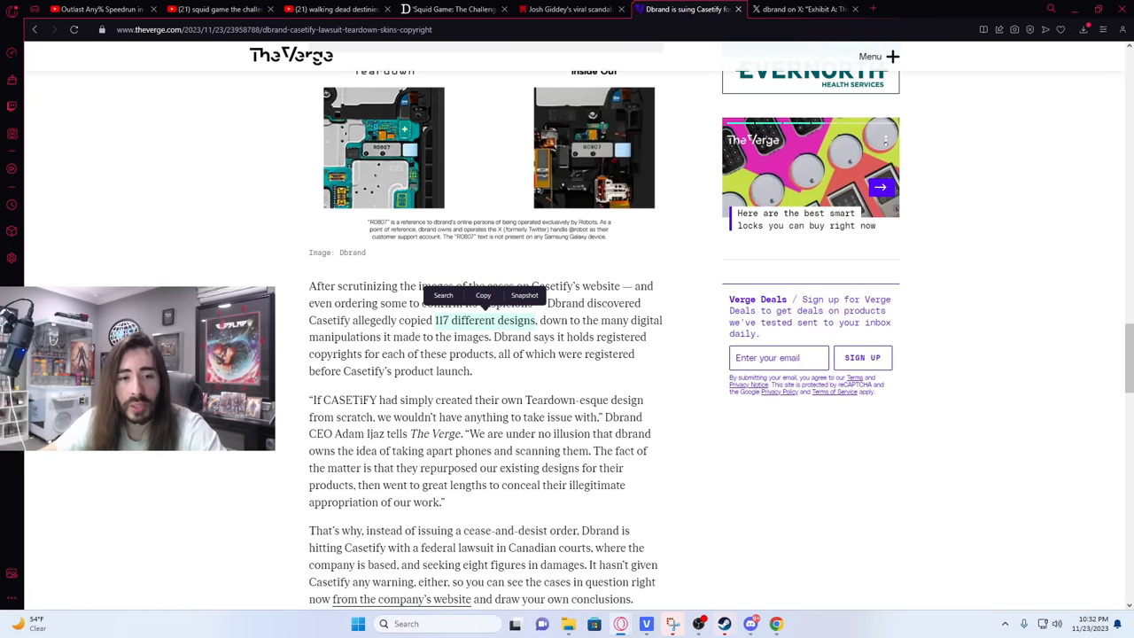
click(562, 10)
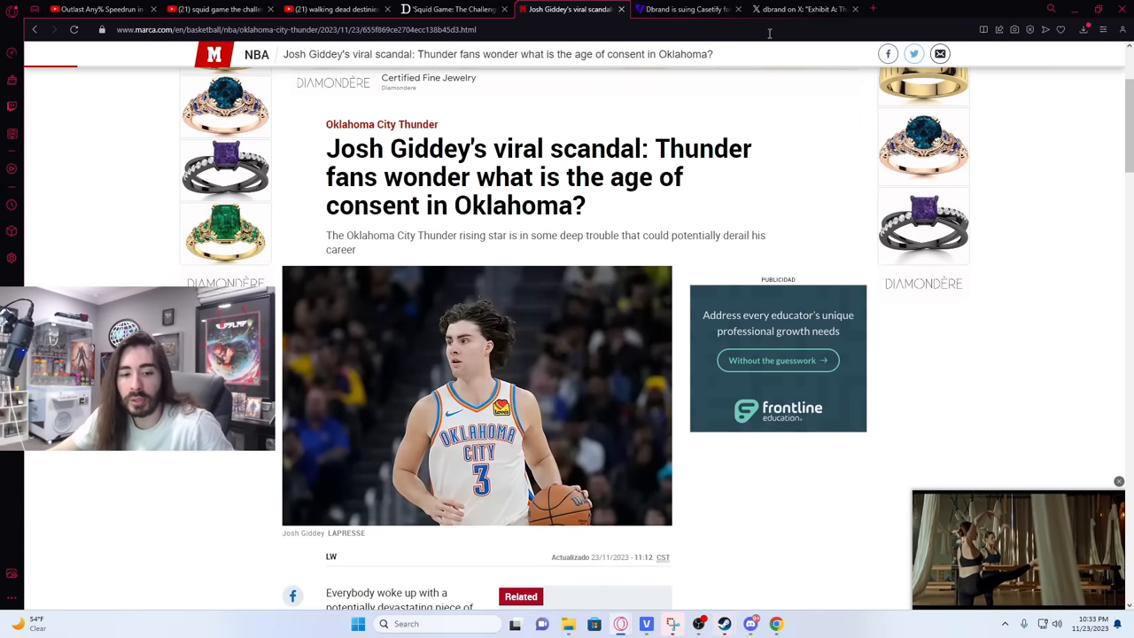
mouse_move(787, 210)
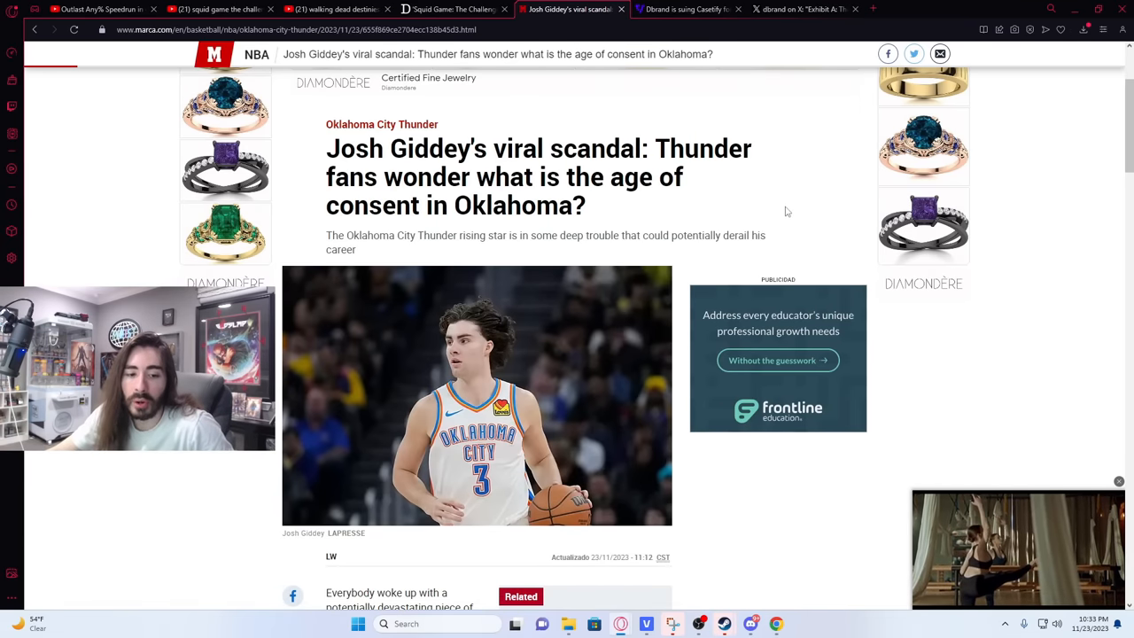
click(677, 8)
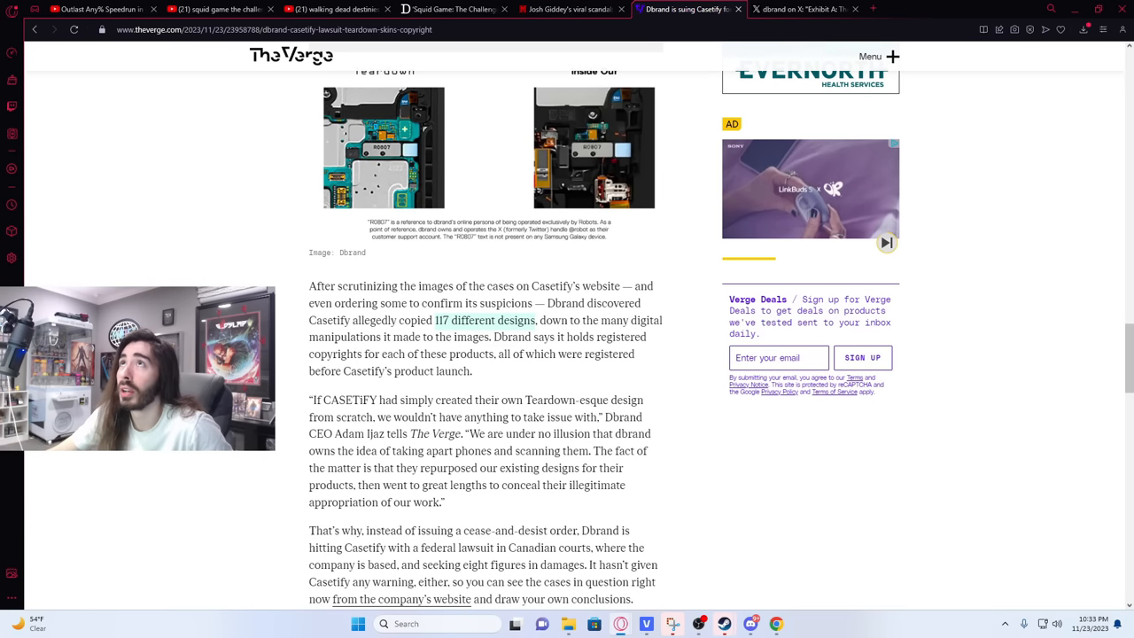